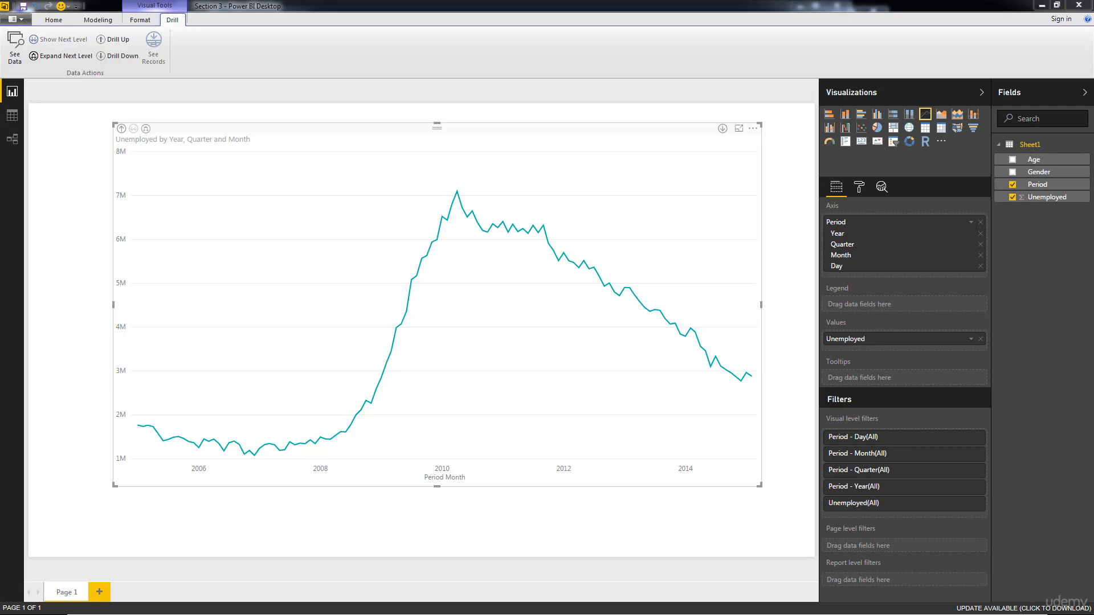
{"action": "mouse_move", "coordinate": [659, 306]}
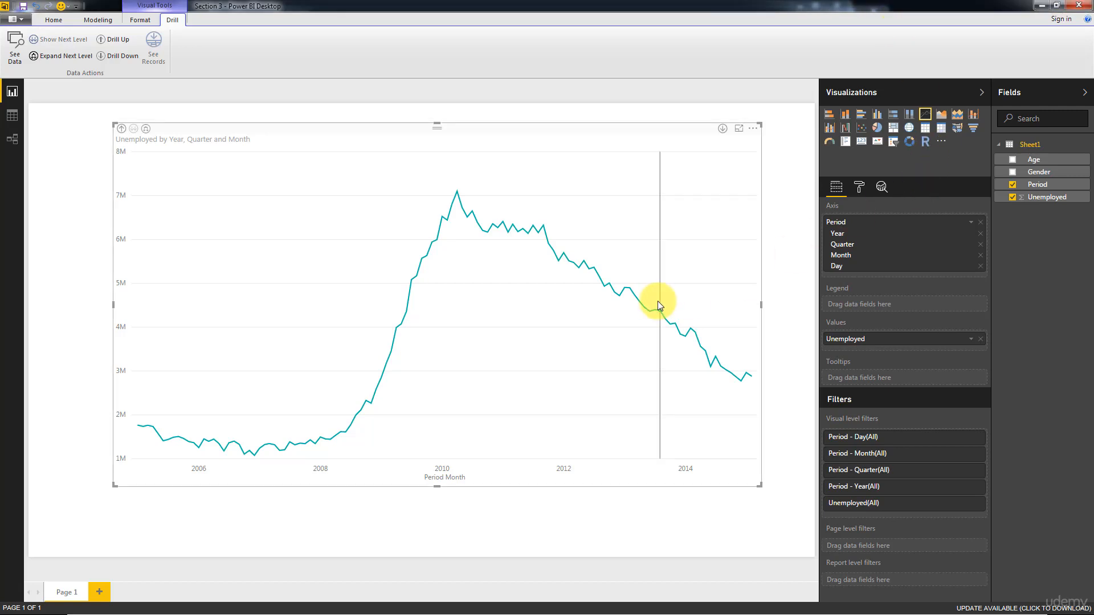
{"action": "mouse_move", "coordinate": [793, 179]}
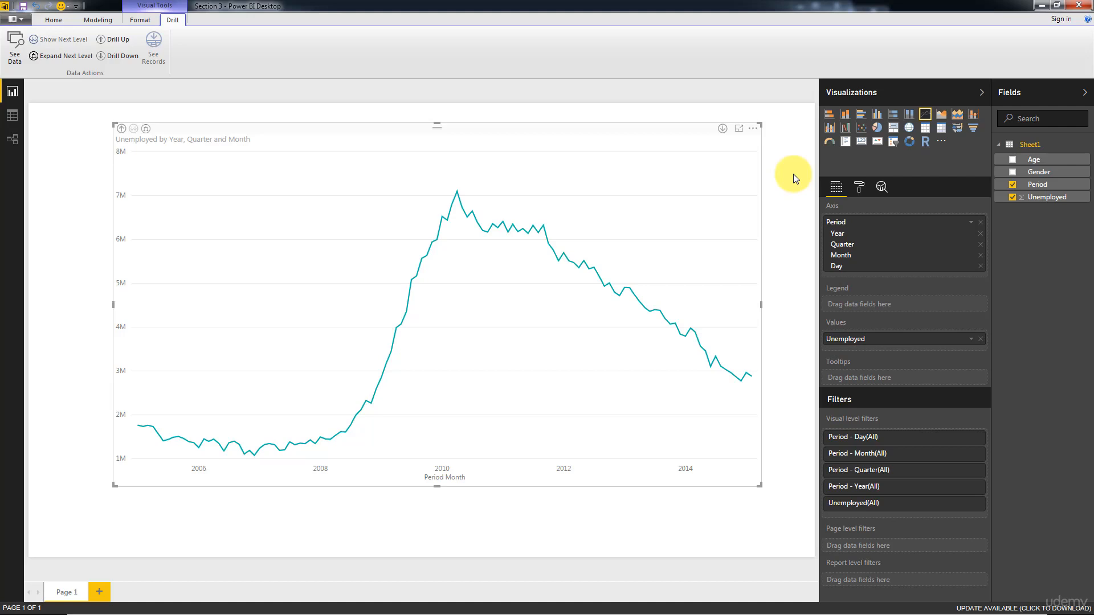
{"action": "mouse_move", "coordinate": [709, 177]}
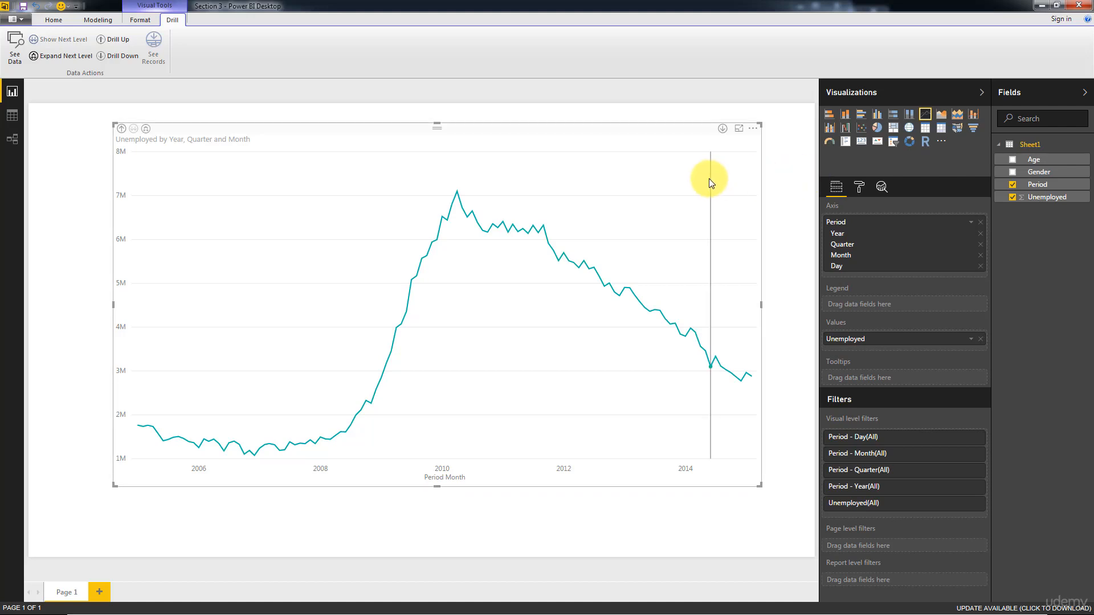
{"action": "mouse_move", "coordinate": [433, 389]}
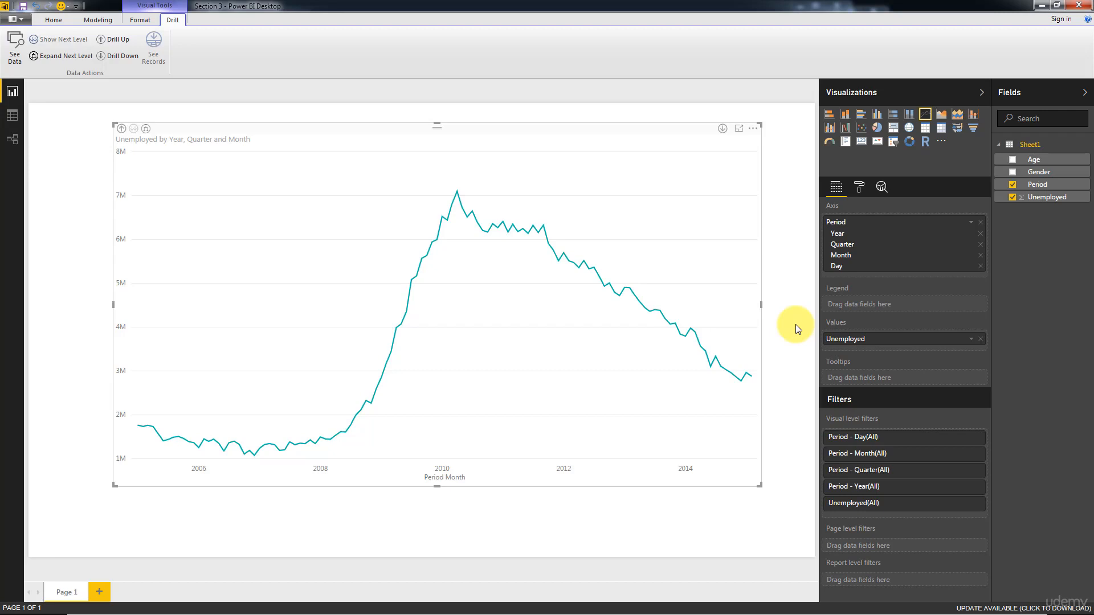
{"action": "mouse_move", "coordinate": [860, 272]}
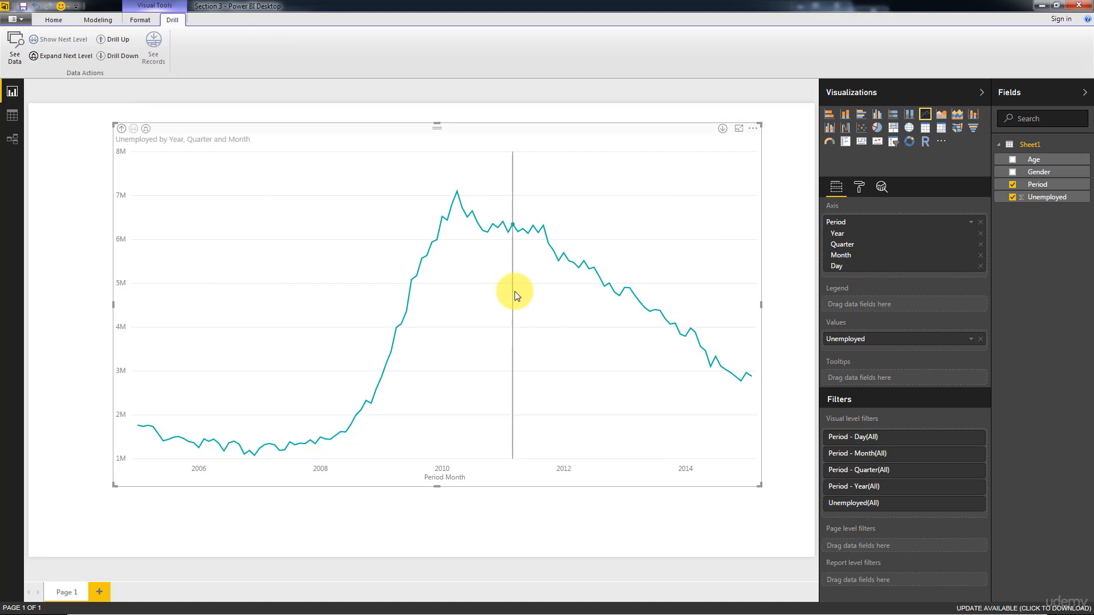
{"action": "mouse_move", "coordinate": [44, 214]}
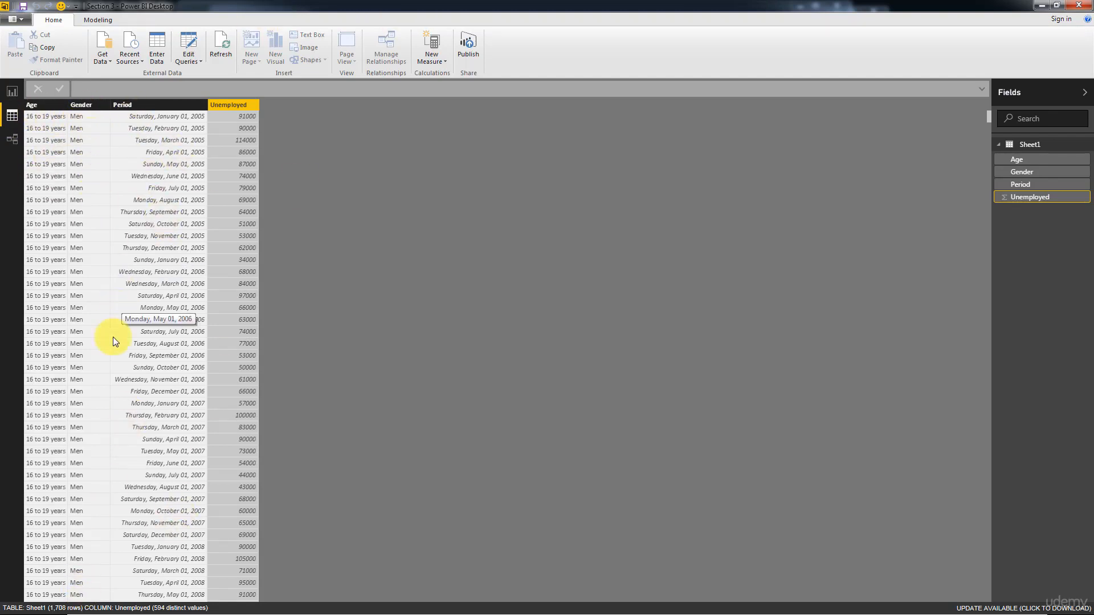
{"action": "mouse_move", "coordinate": [91, 124]}
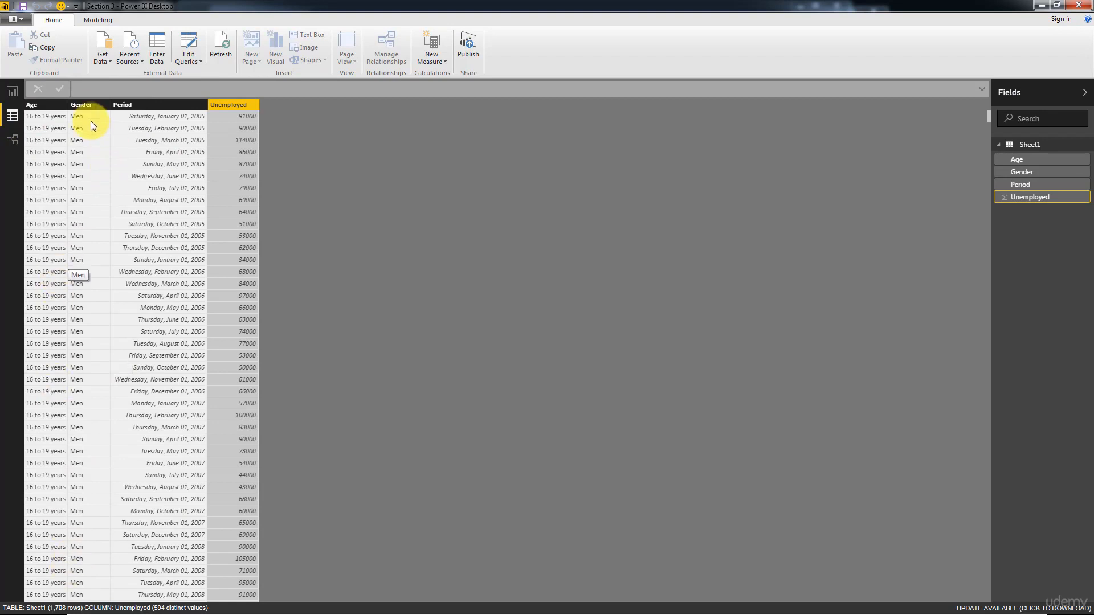
Step: Select the Age column in the Sheet1 table to see its 7 distinct values across 1,700 rows
{"action": "left_click", "coordinate": [32, 104]}
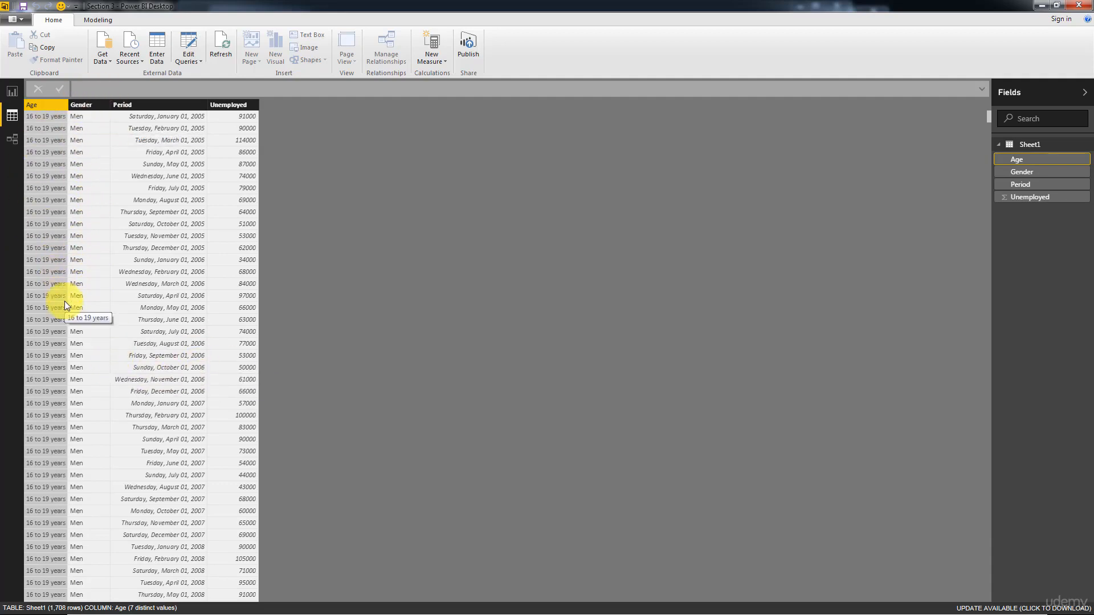
{"action": "mouse_move", "coordinate": [60, 117]}
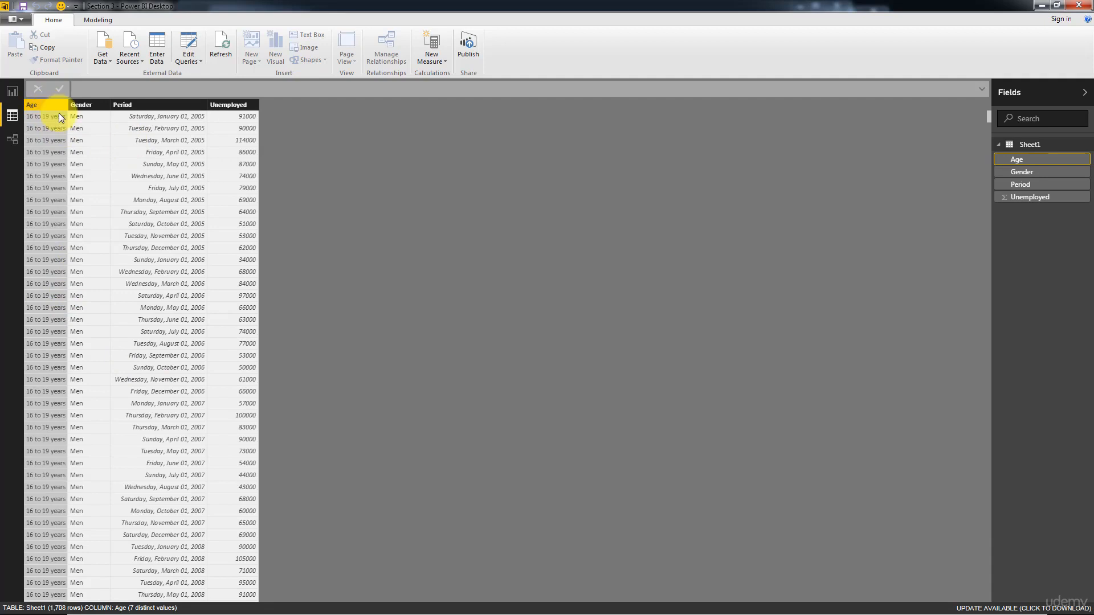
{"action": "mouse_move", "coordinate": [82, 323]}
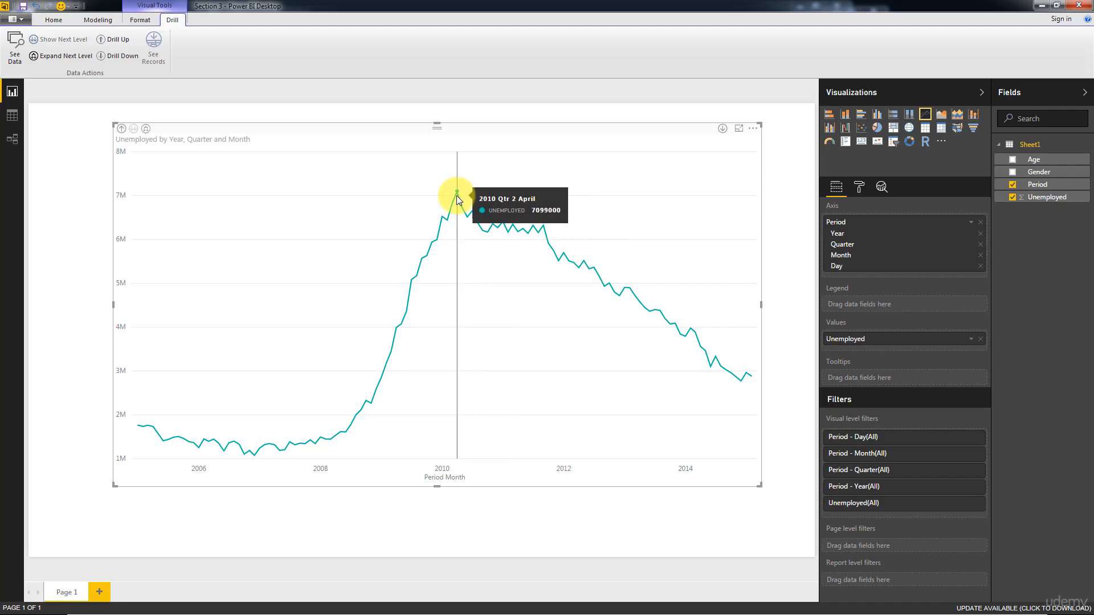
{"action": "mouse_move", "coordinate": [626, 525]}
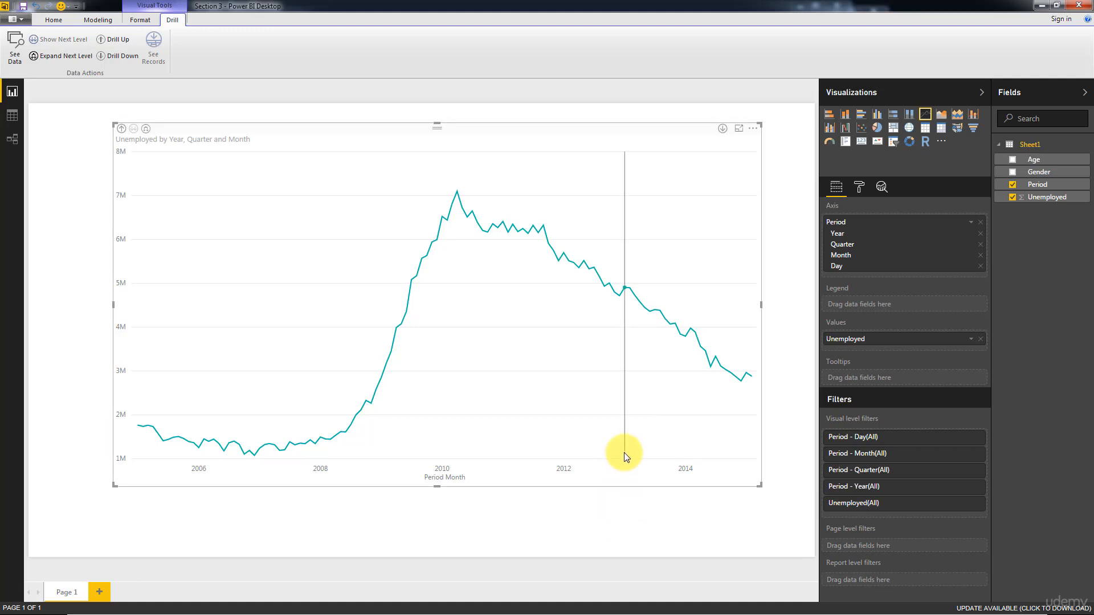
{"action": "mouse_move", "coordinate": [784, 412]}
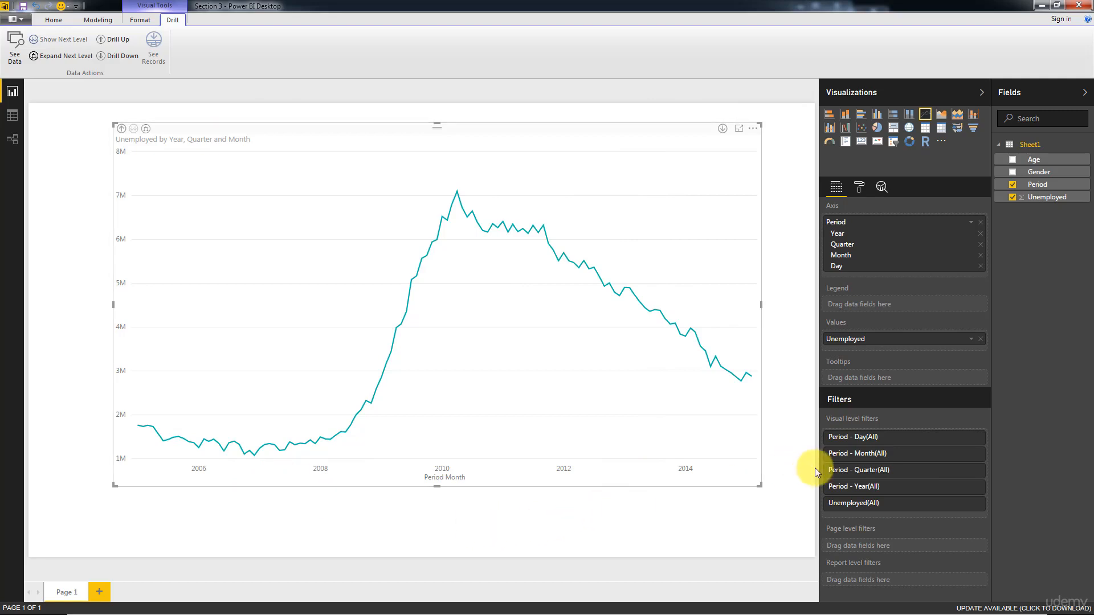
{"action": "mouse_move", "coordinate": [792, 506]}
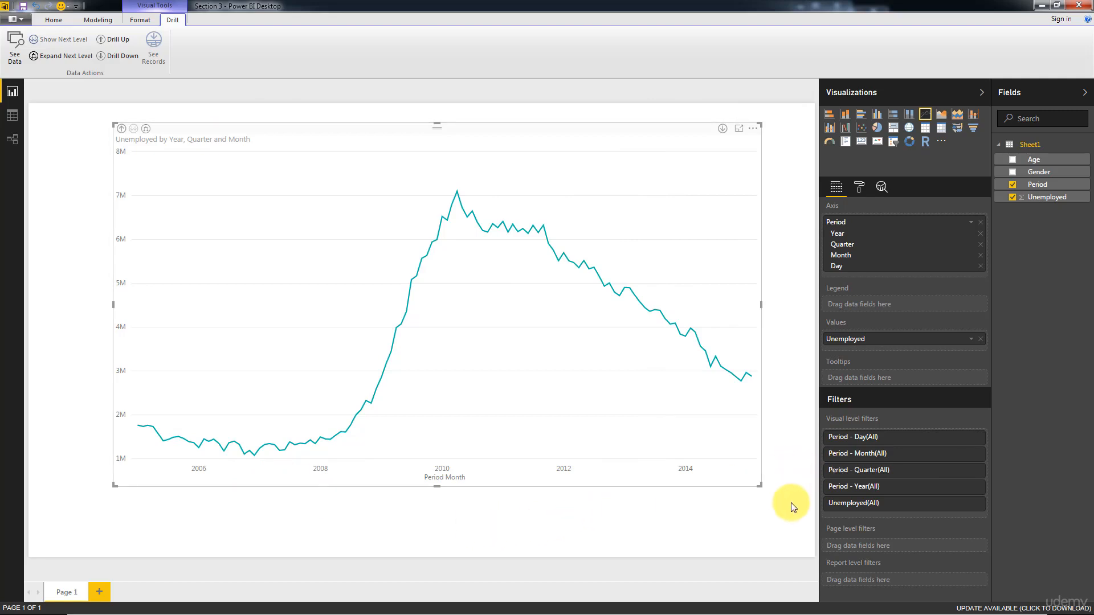
{"action": "mouse_move", "coordinate": [998, 215]}
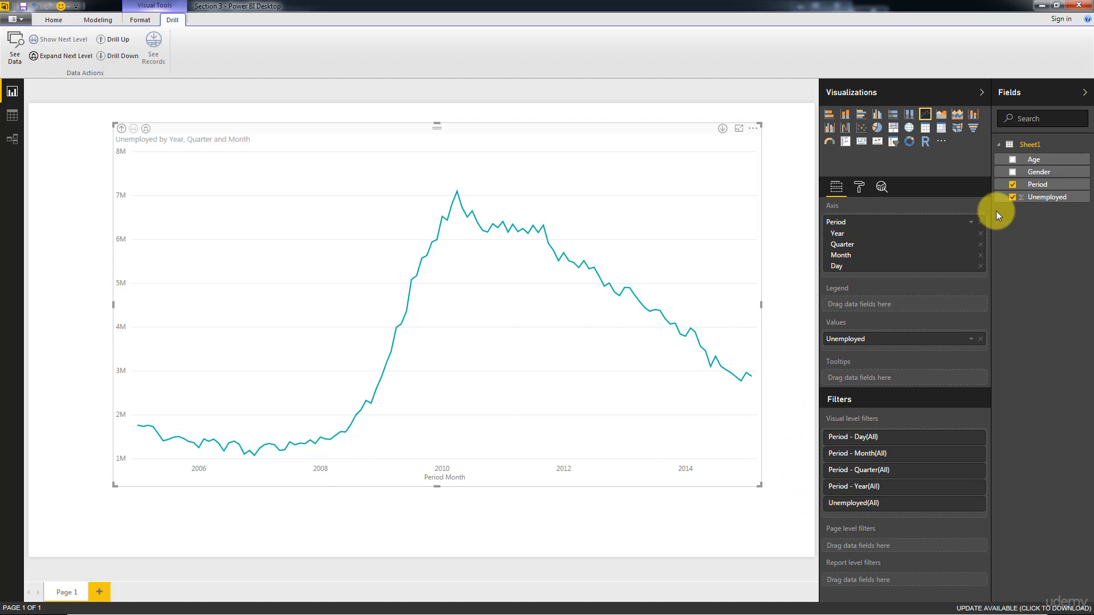
{"action": "mouse_move", "coordinate": [910, 415]}
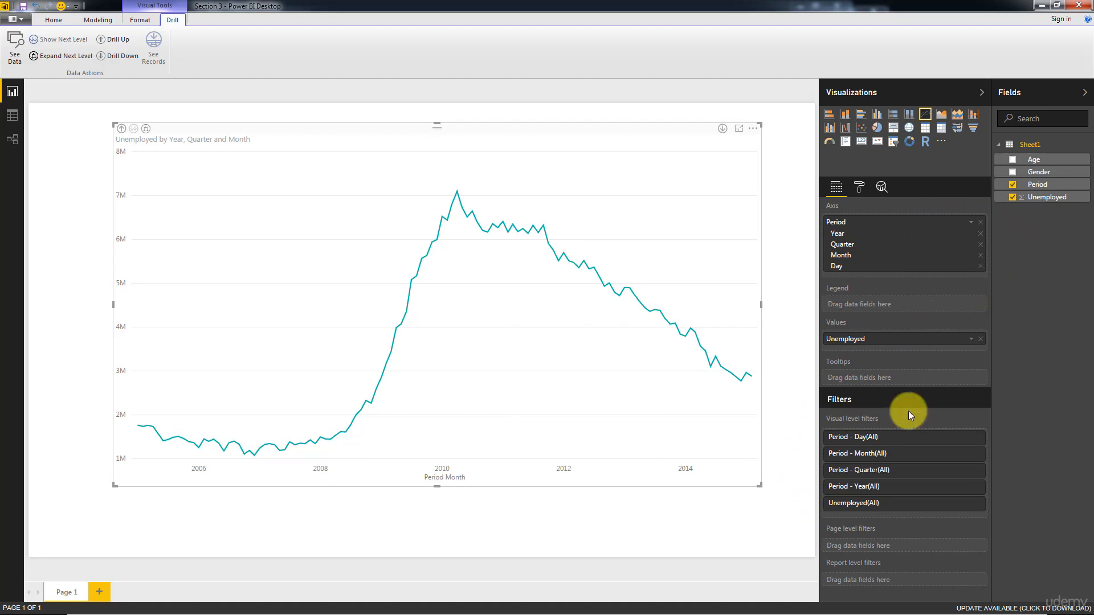
{"action": "mouse_move", "coordinate": [924, 280]}
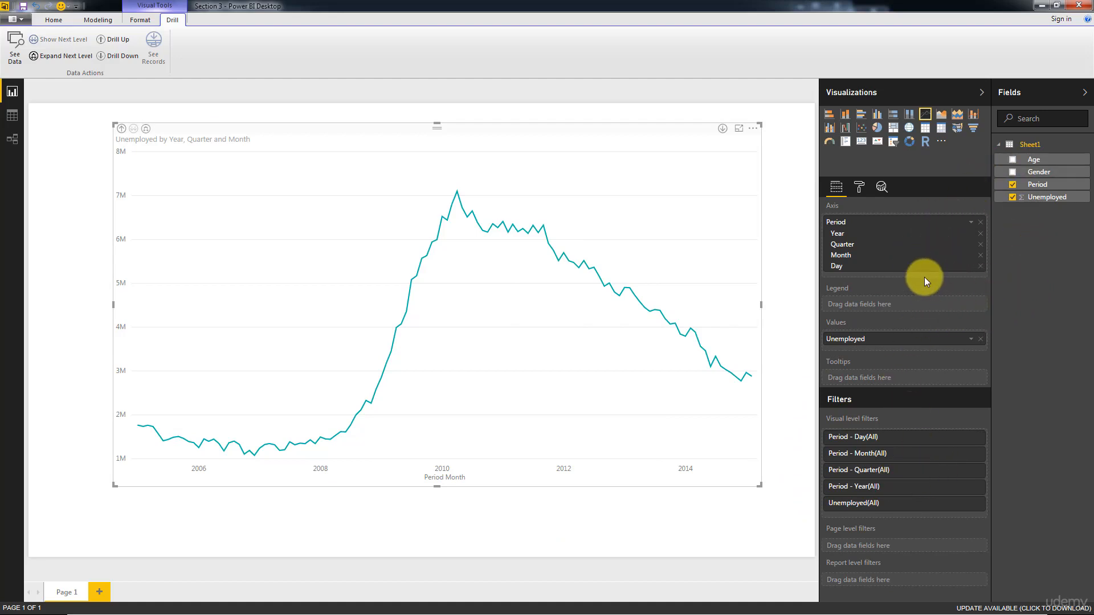
{"action": "mouse_move", "coordinate": [982, 299]}
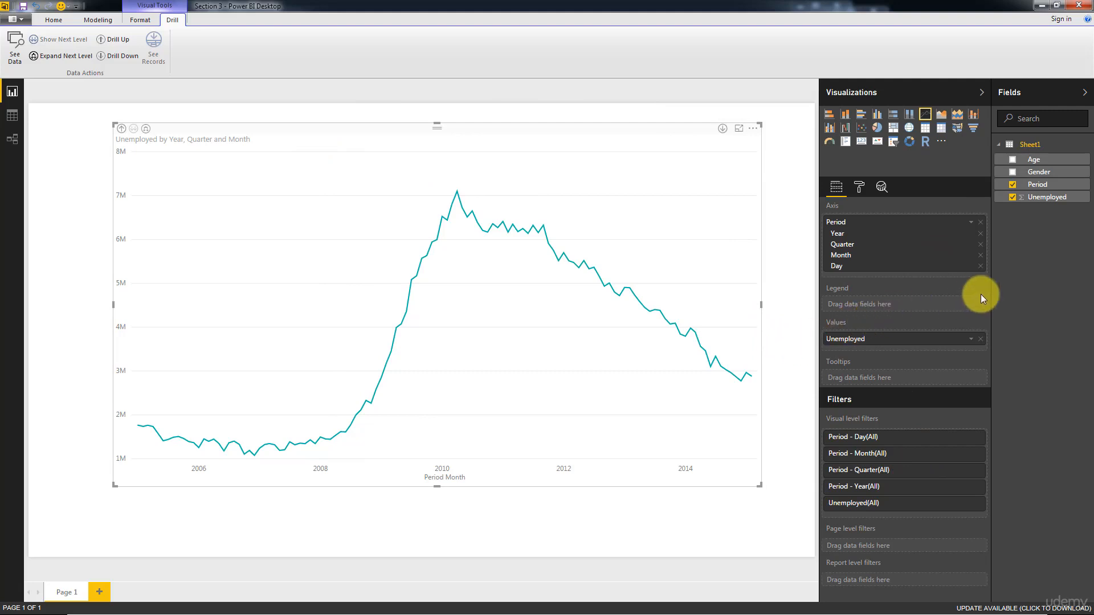
{"action": "mouse_move", "coordinate": [988, 294]}
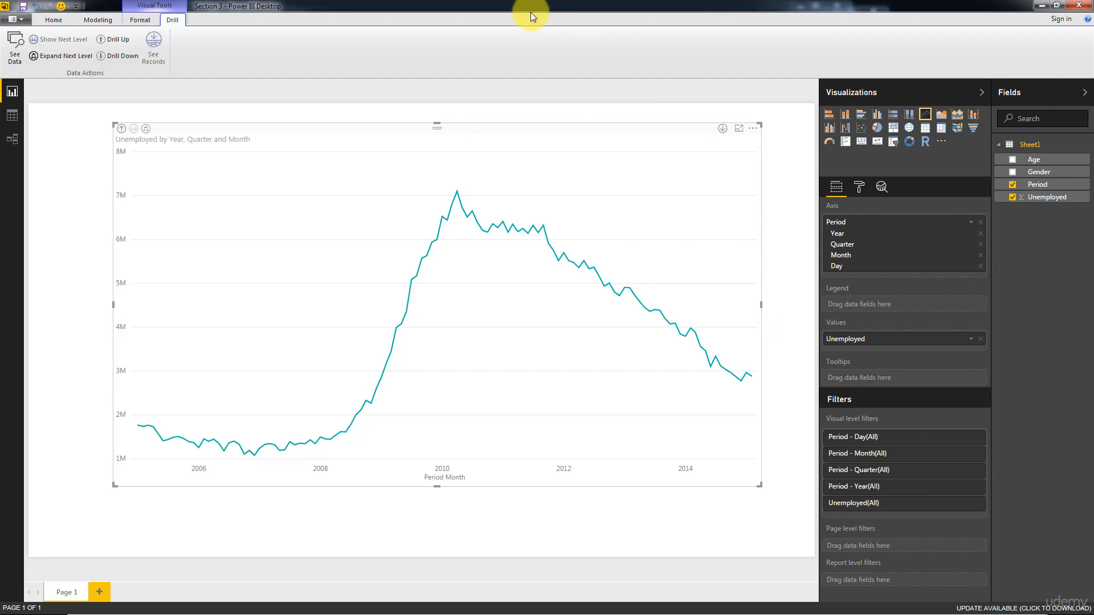
{"action": "mouse_move", "coordinate": [583, 362]}
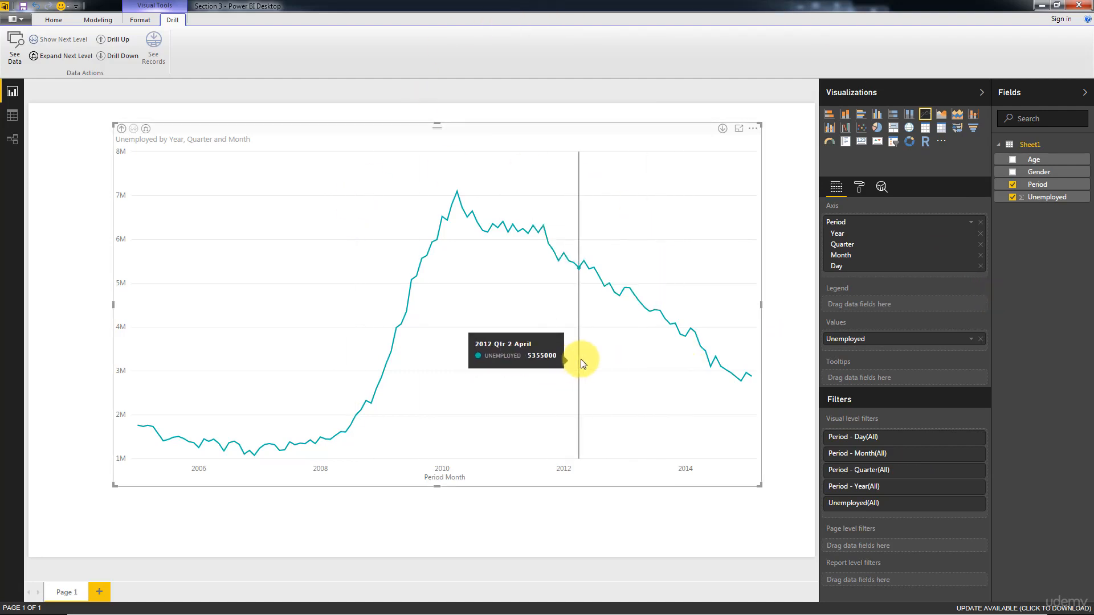
{"action": "mouse_move", "coordinate": [736, 291]}
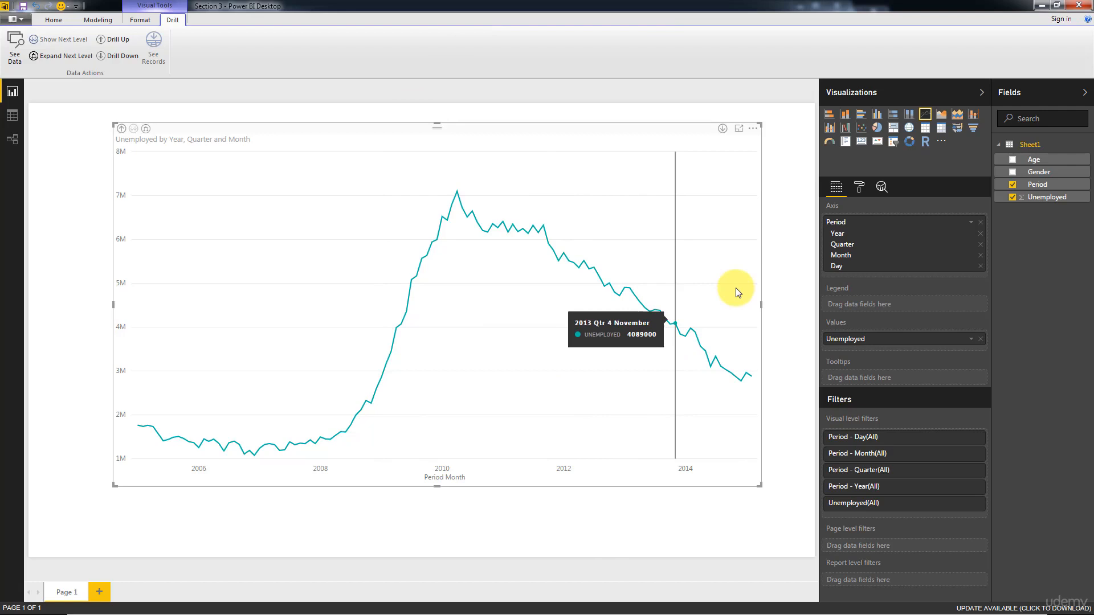
{"action": "mouse_move", "coordinate": [785, 225]}
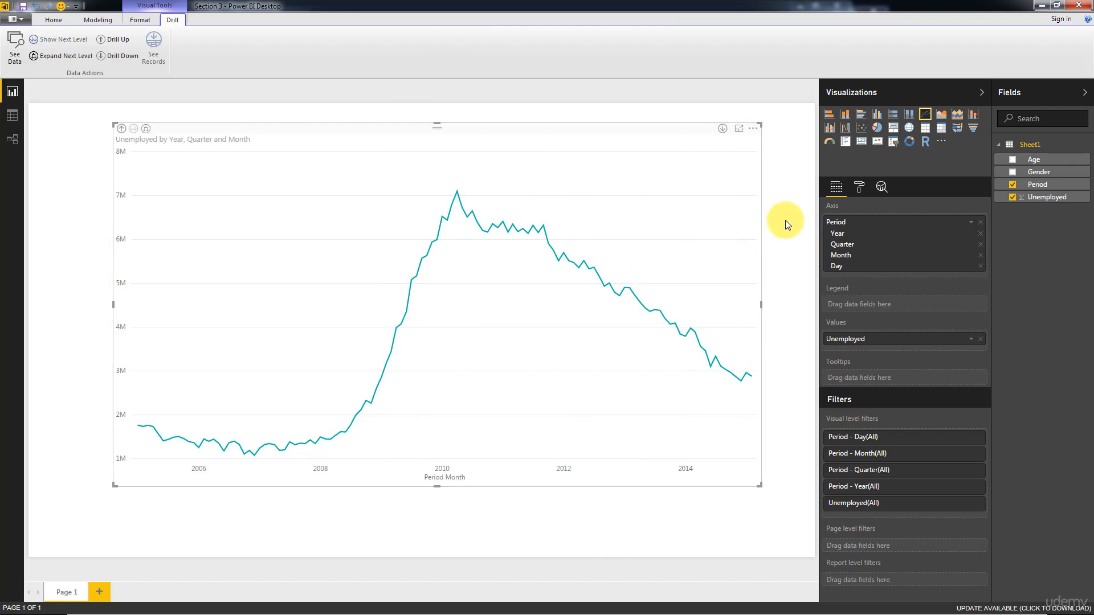
{"action": "mouse_move", "coordinate": [792, 212]}
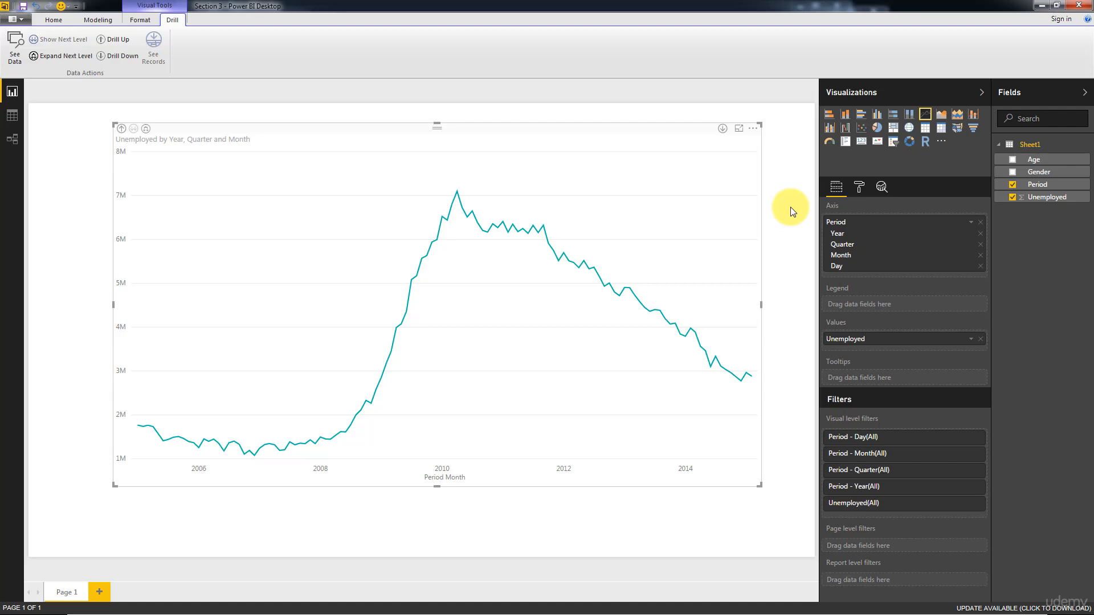
{"action": "mouse_move", "coordinate": [760, 216]}
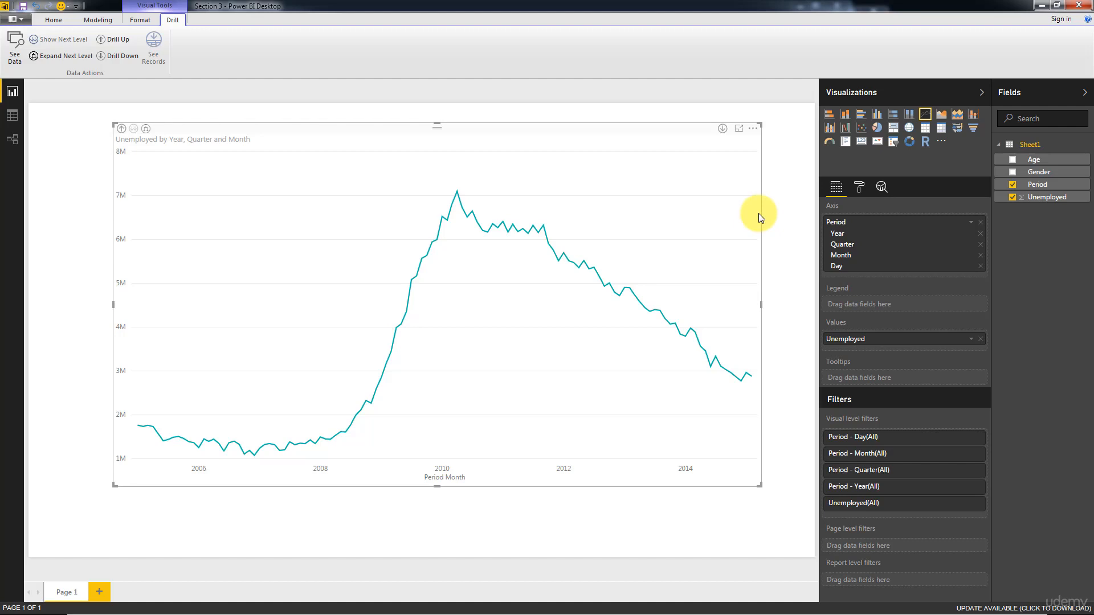
{"action": "mouse_move", "coordinate": [144, 295]}
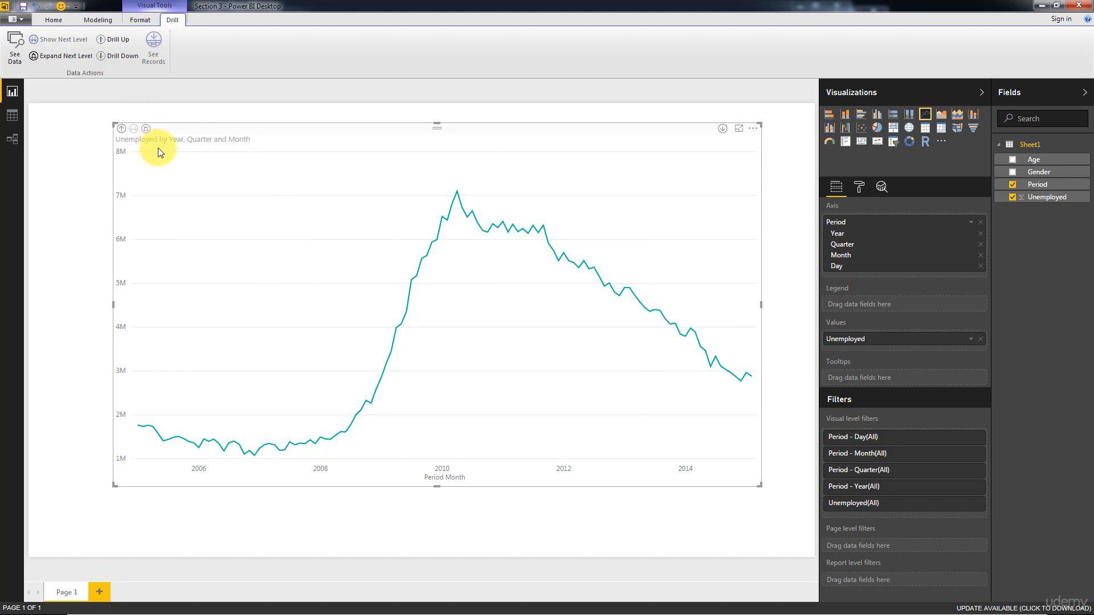
{"action": "mouse_move", "coordinate": [249, 149]}
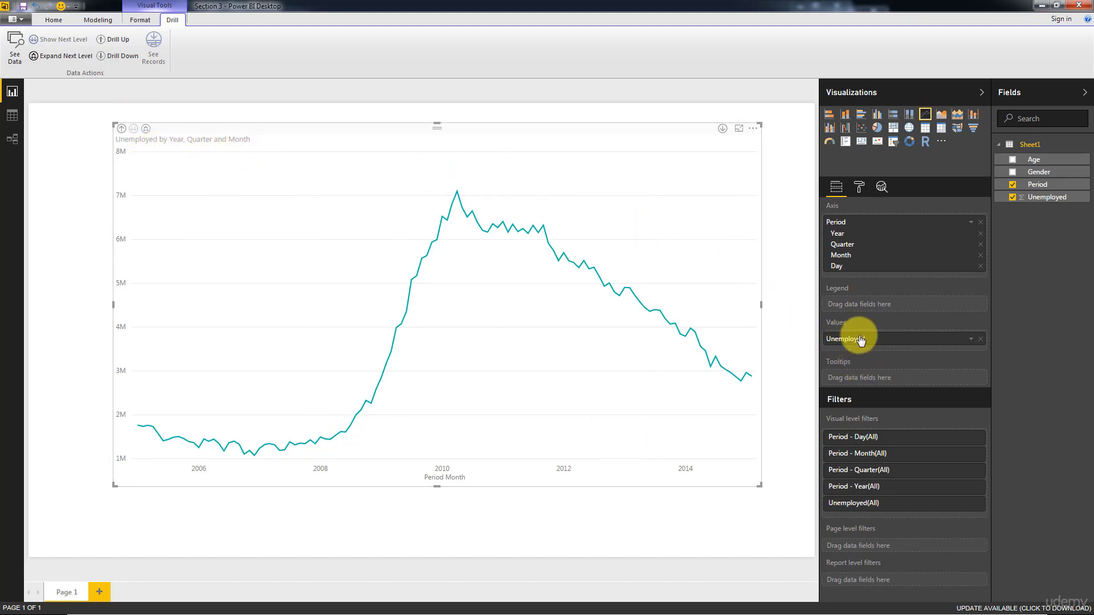
{"action": "mouse_move", "coordinate": [868, 346]}
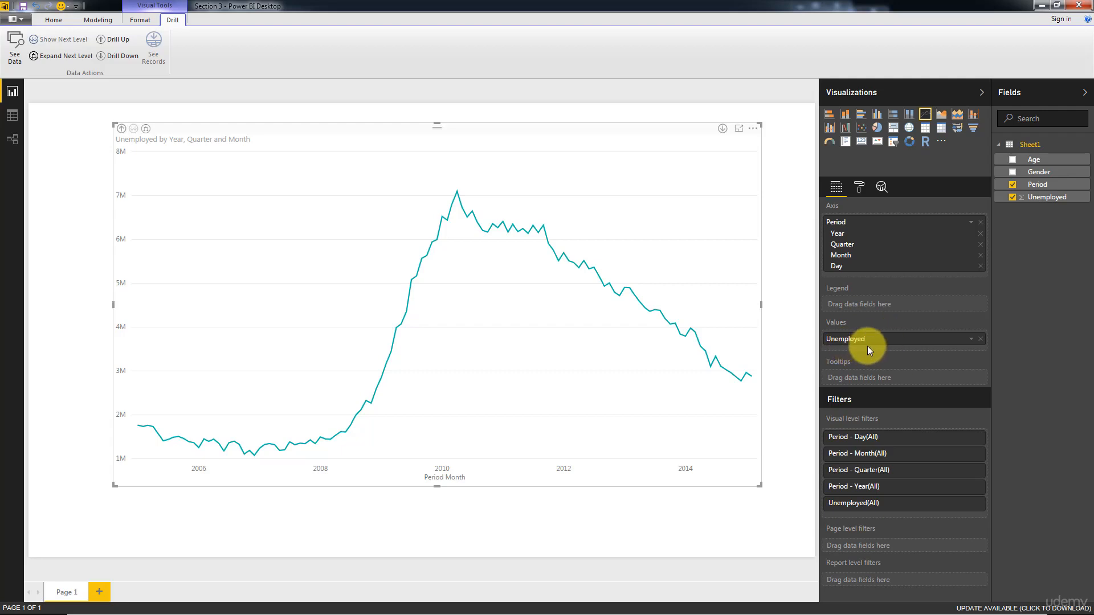
{"action": "mouse_move", "coordinate": [873, 330]}
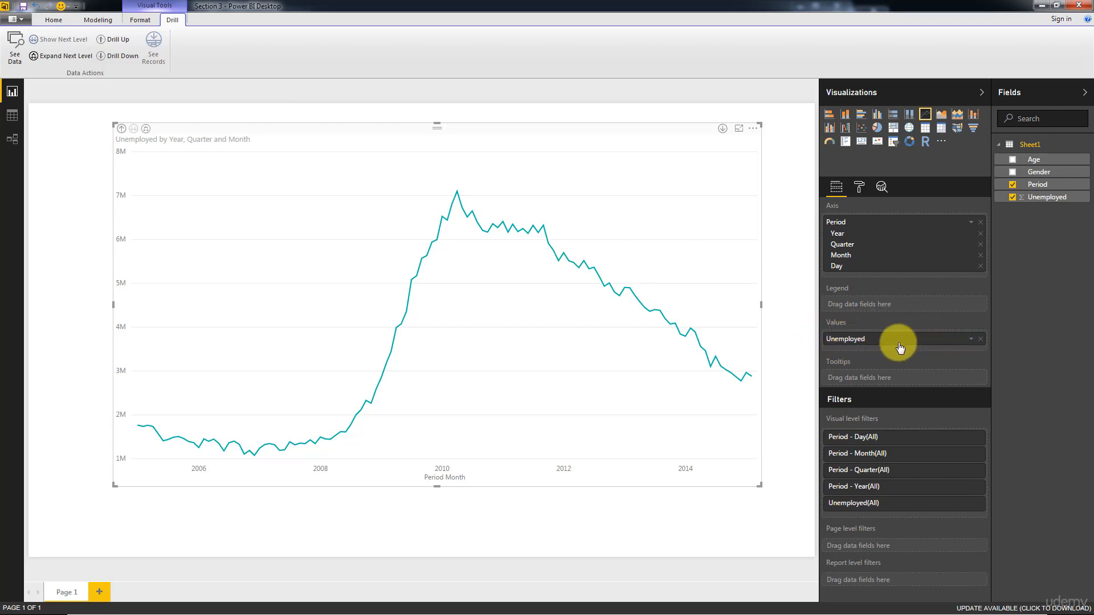
{"action": "mouse_move", "coordinate": [907, 349]}
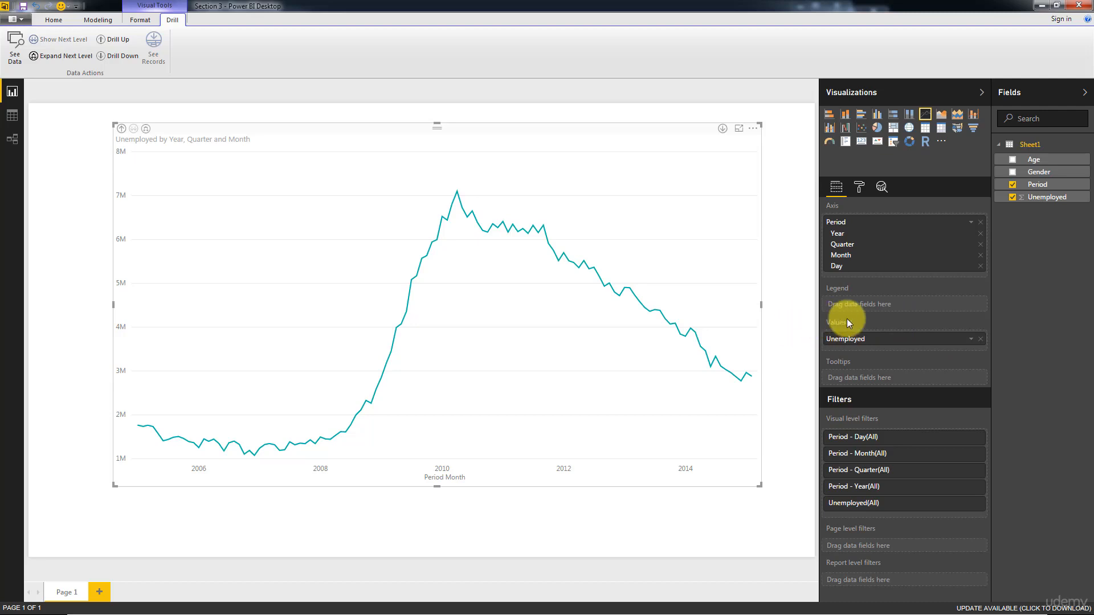
{"action": "mouse_move", "coordinate": [976, 272]}
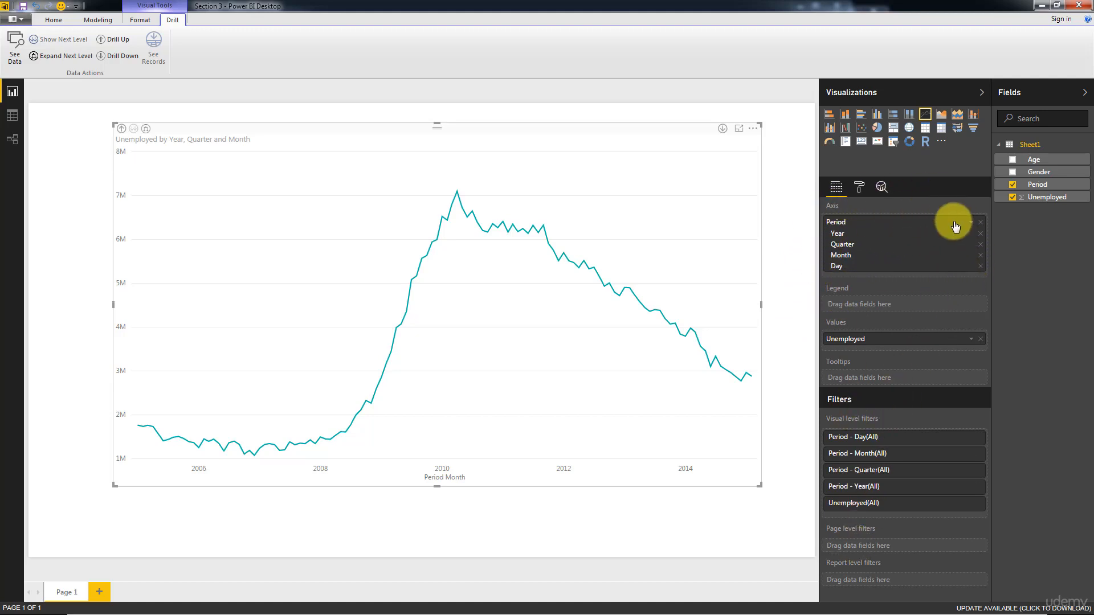
{"action": "mouse_move", "coordinate": [917, 197]}
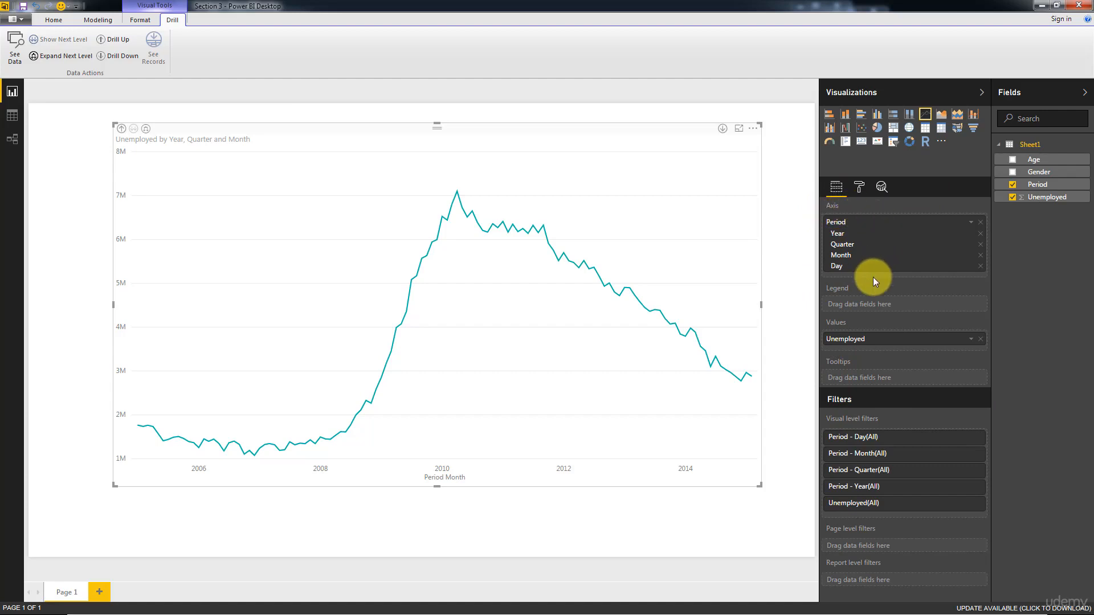
{"action": "mouse_move", "coordinate": [178, 147]}
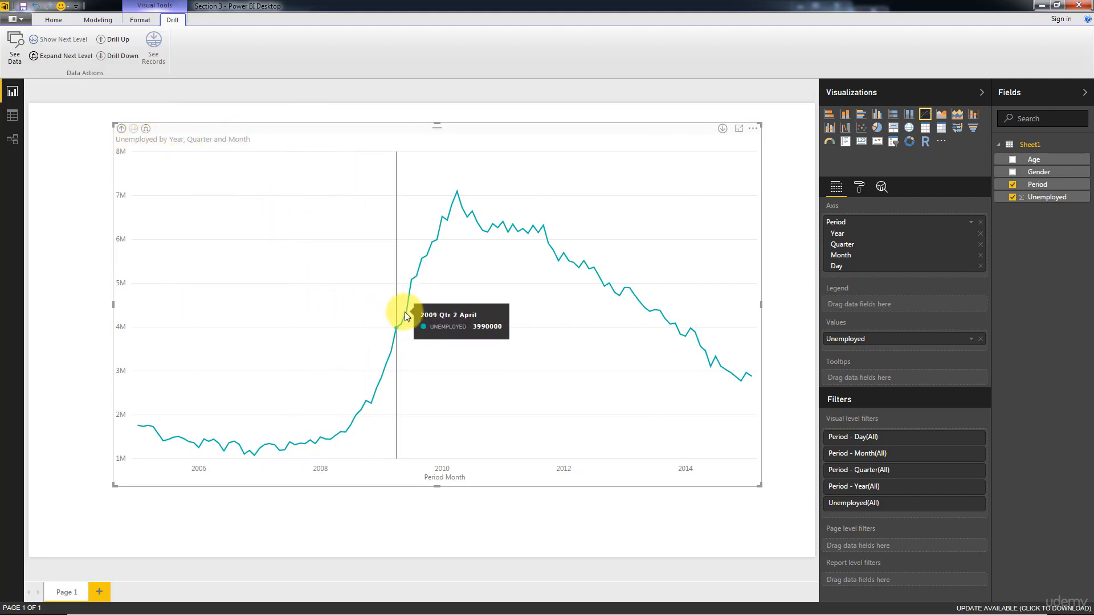
{"action": "mouse_move", "coordinate": [426, 305]}
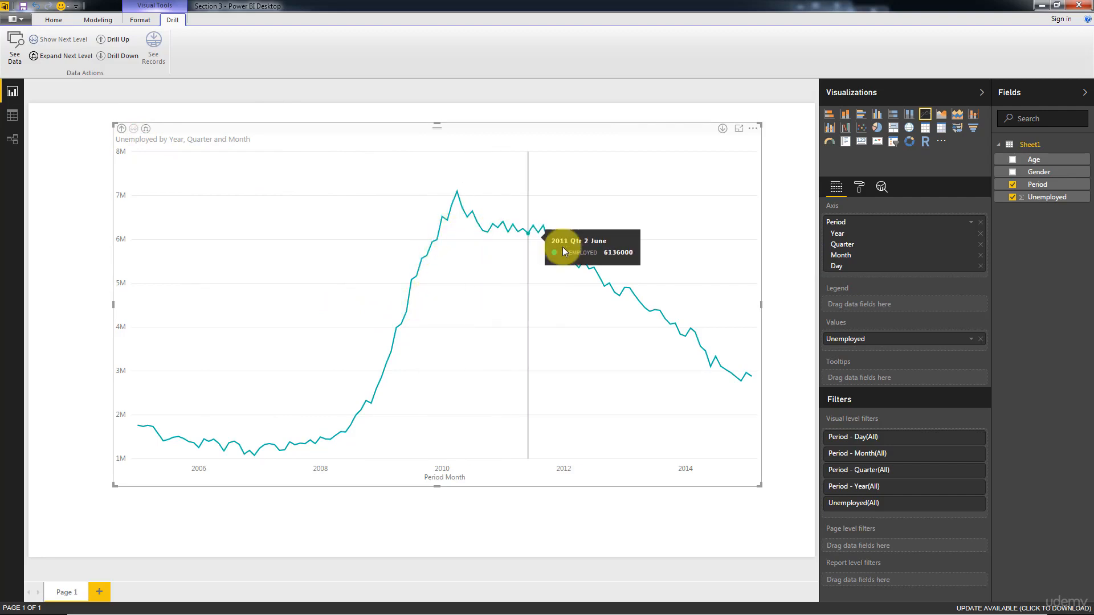
{"action": "mouse_move", "coordinate": [119, 281]}
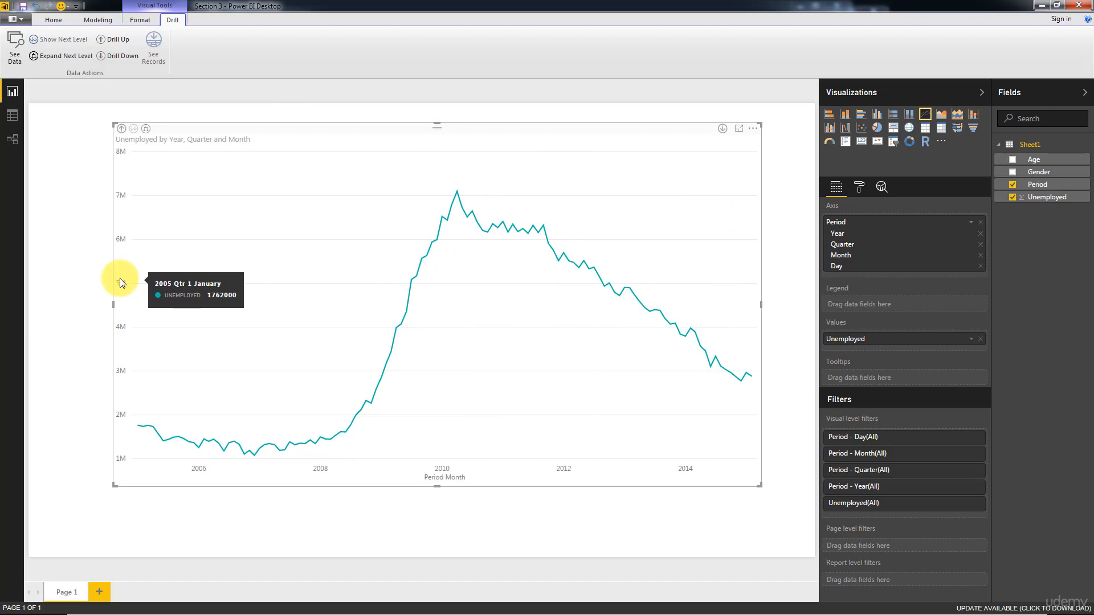
{"action": "mouse_move", "coordinate": [89, 296]}
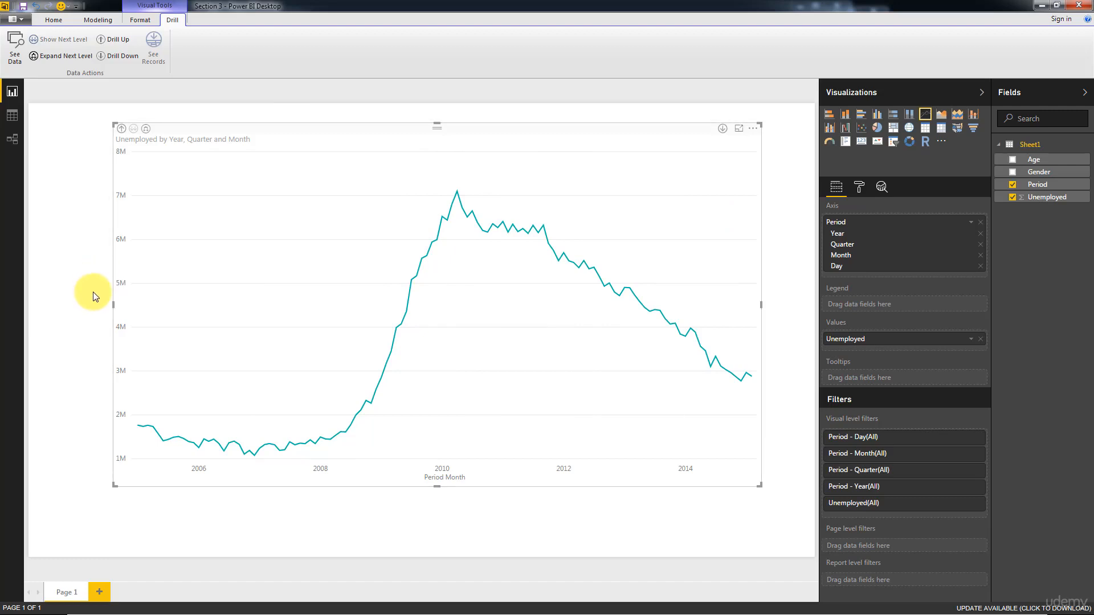
{"action": "mouse_move", "coordinate": [95, 284]}
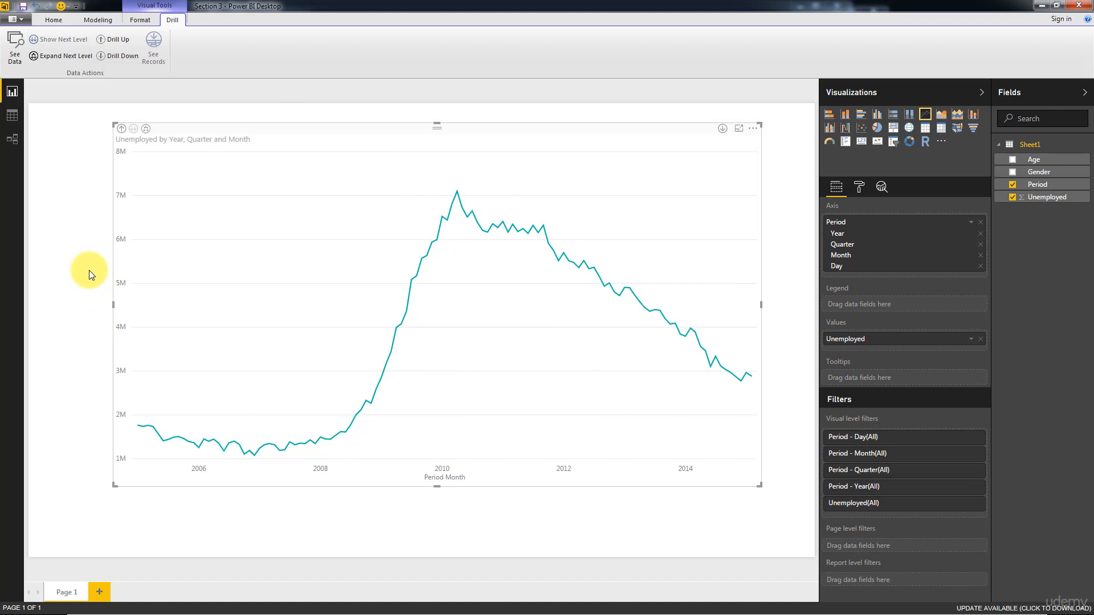
{"action": "mouse_move", "coordinate": [292, 417]}
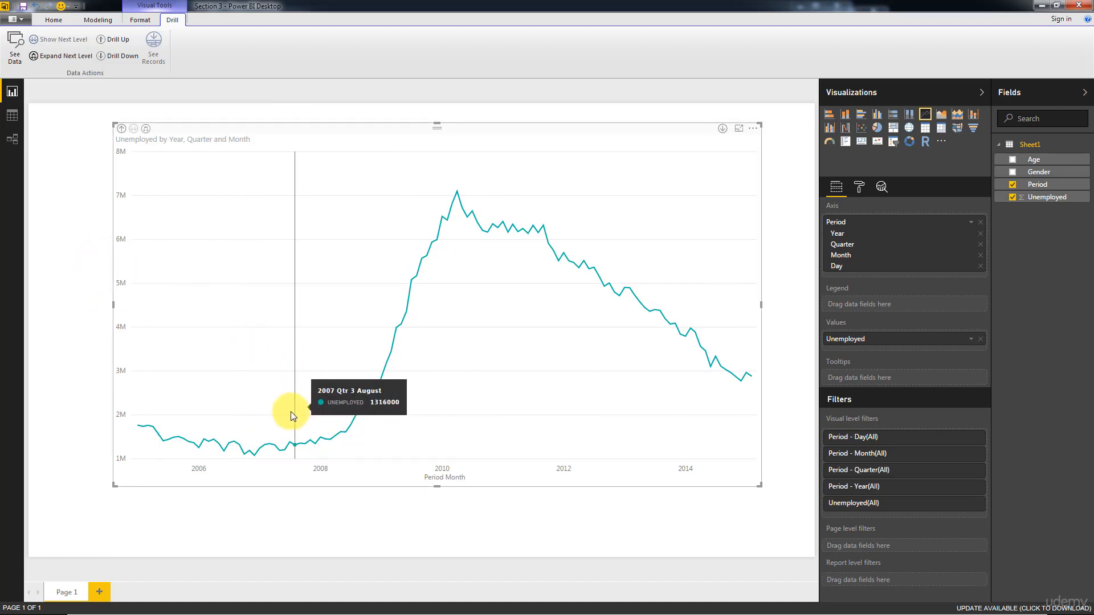
{"action": "mouse_move", "coordinate": [454, 213]}
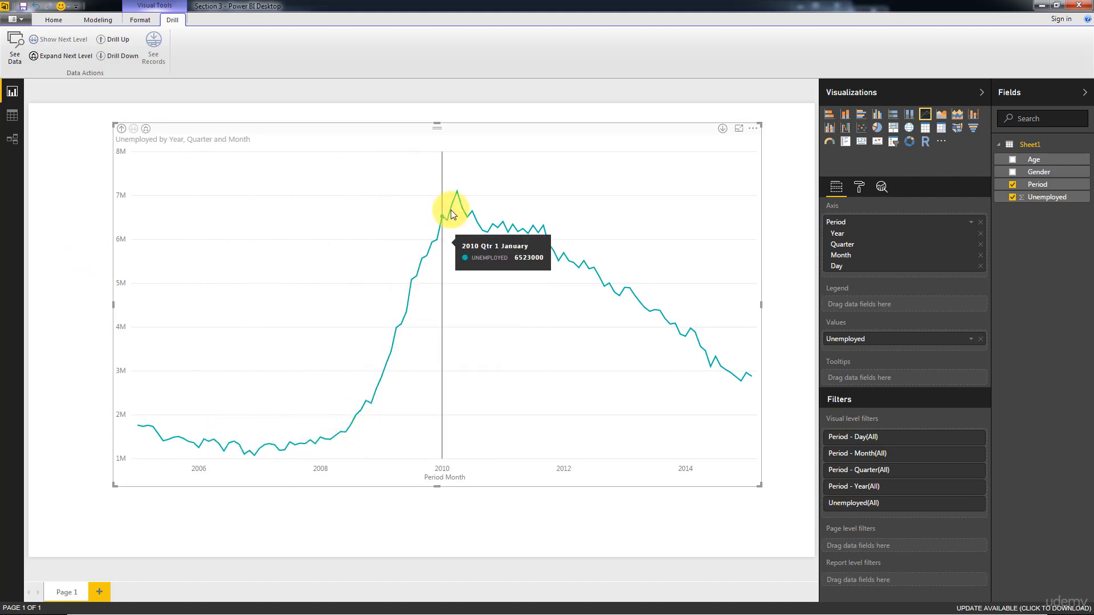
{"action": "mouse_move", "coordinate": [680, 347]}
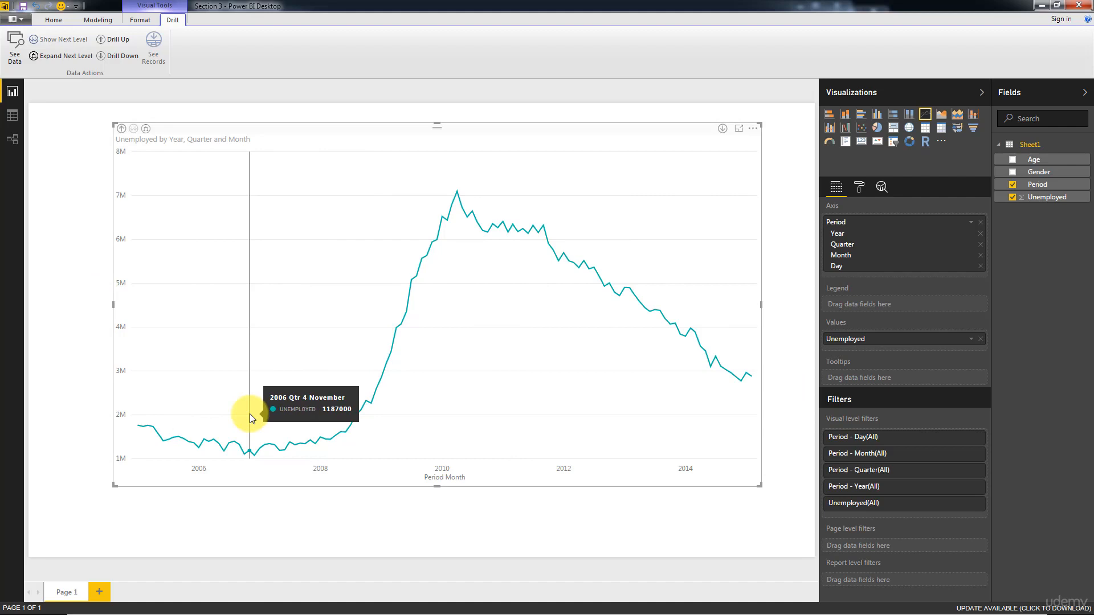
{"action": "mouse_move", "coordinate": [498, 234]}
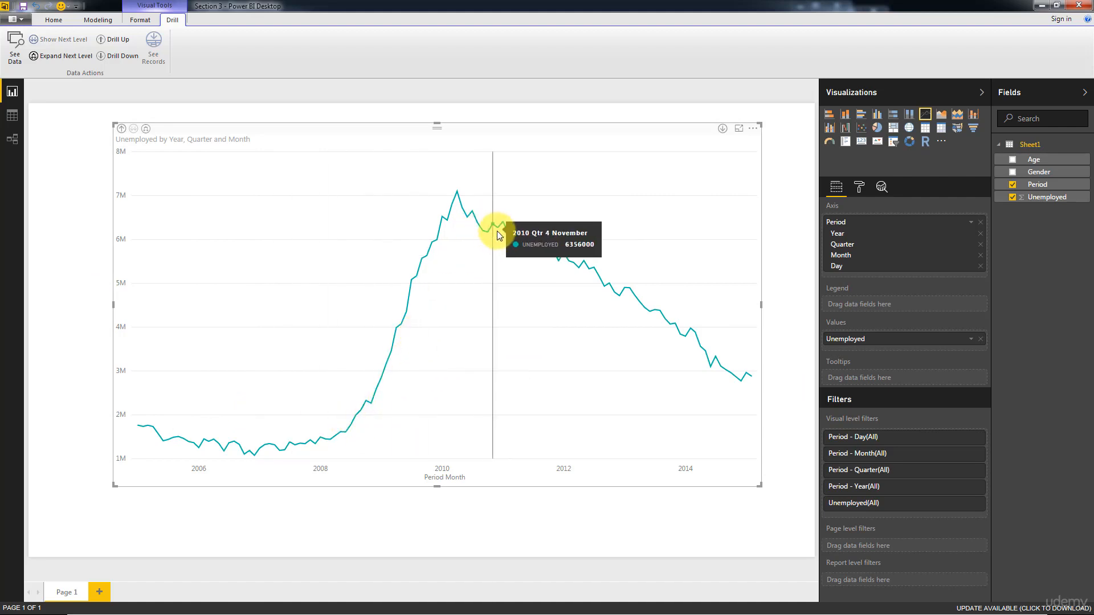
{"action": "mouse_move", "coordinate": [887, 389]}
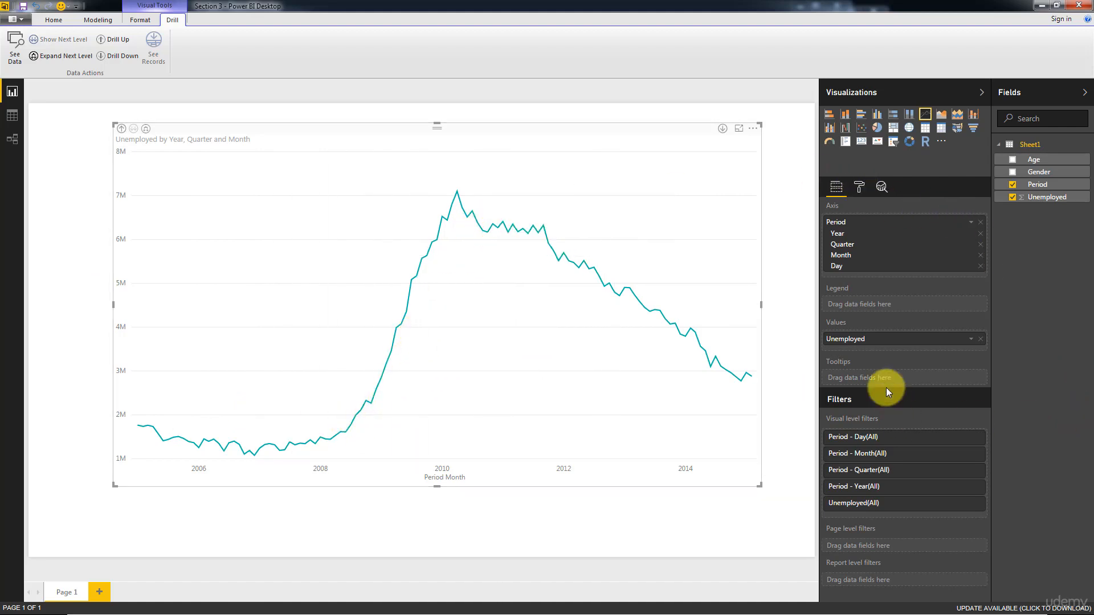
{"action": "mouse_move", "coordinate": [868, 324]}
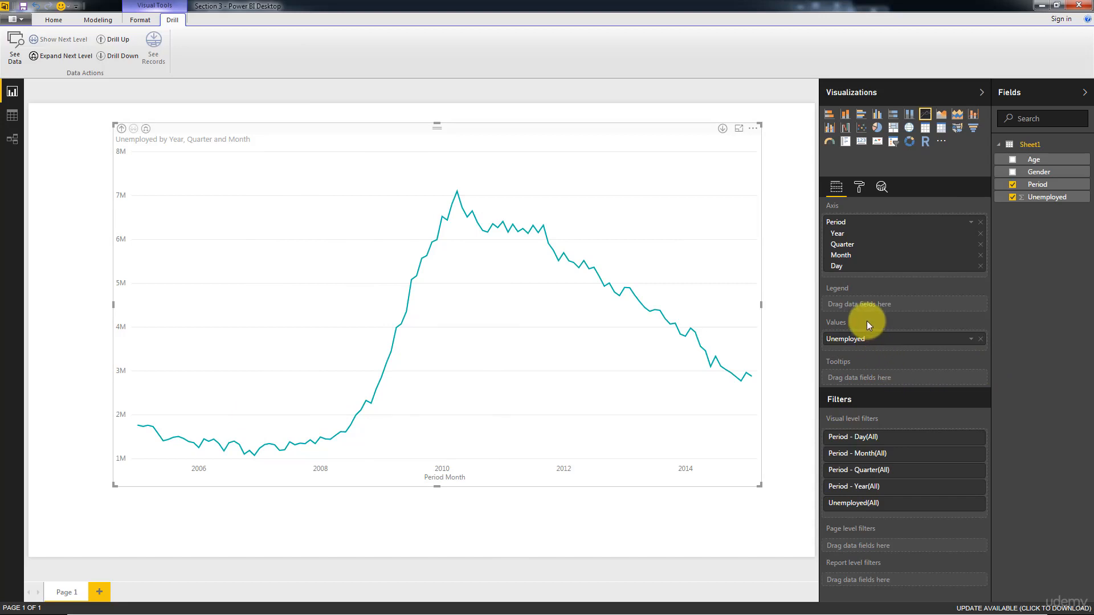
{"action": "mouse_move", "coordinate": [371, 253]}
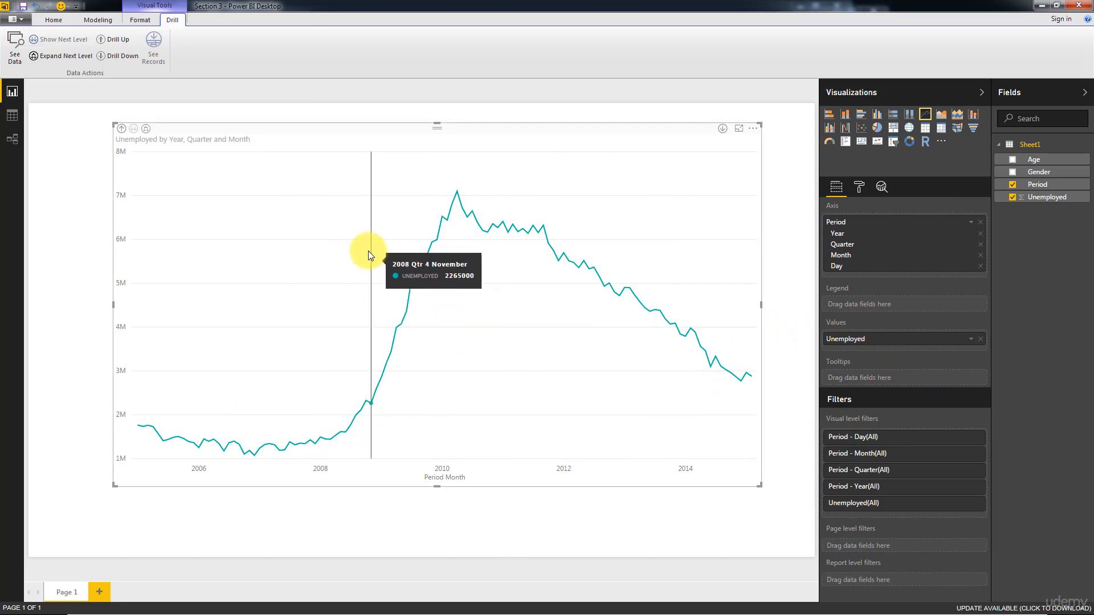
{"action": "mouse_move", "coordinate": [275, 320]}
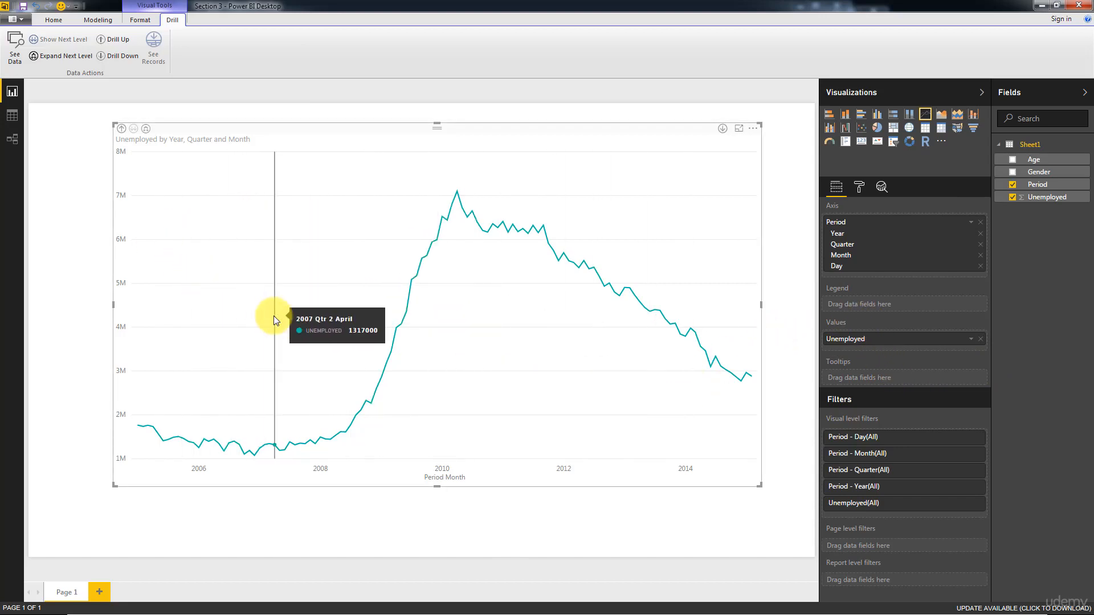
{"action": "mouse_move", "coordinate": [508, 288]}
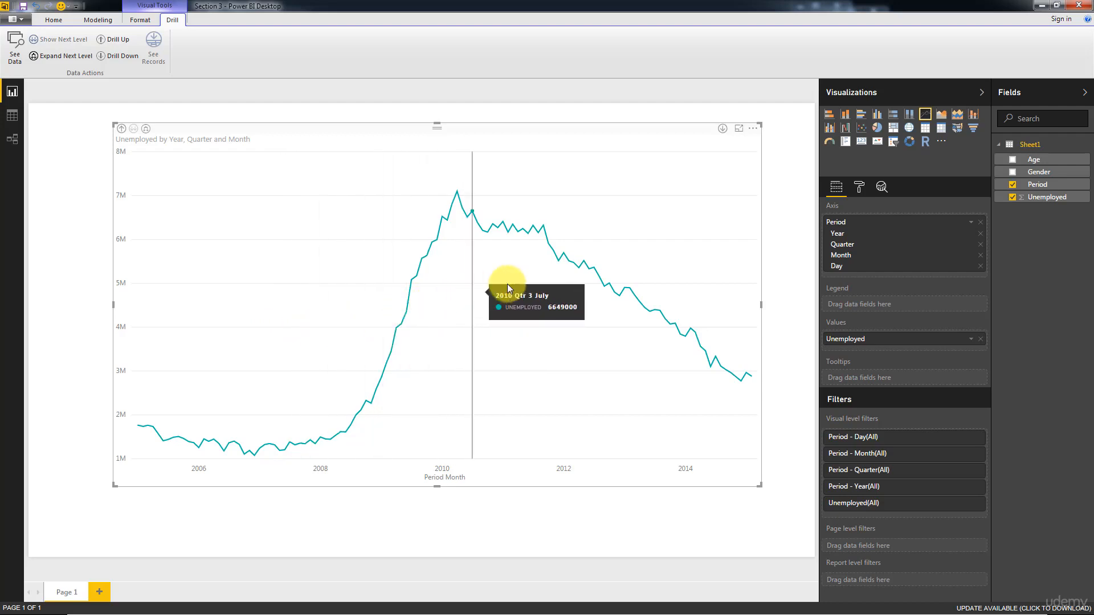
{"action": "mouse_move", "coordinate": [726, 322]}
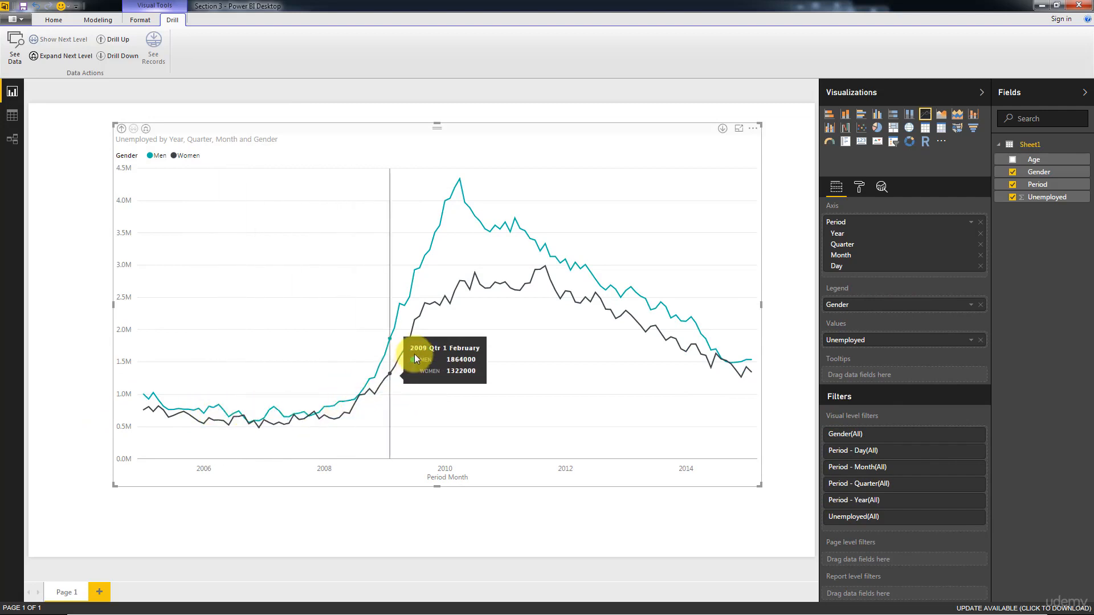
{"action": "mouse_move", "coordinate": [536, 232]}
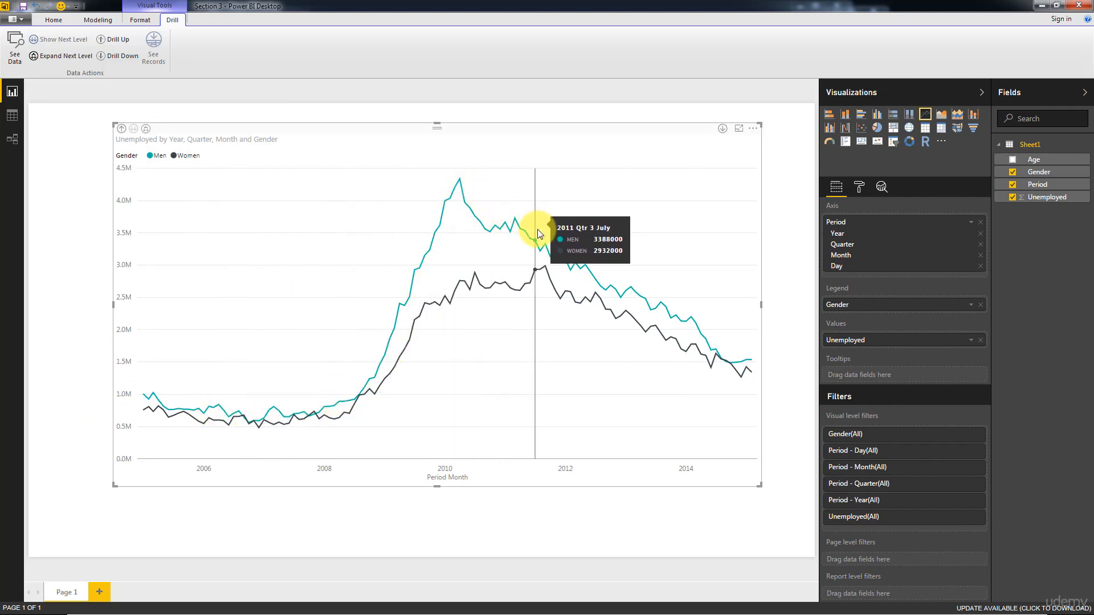
{"action": "mouse_move", "coordinate": [425, 355]}
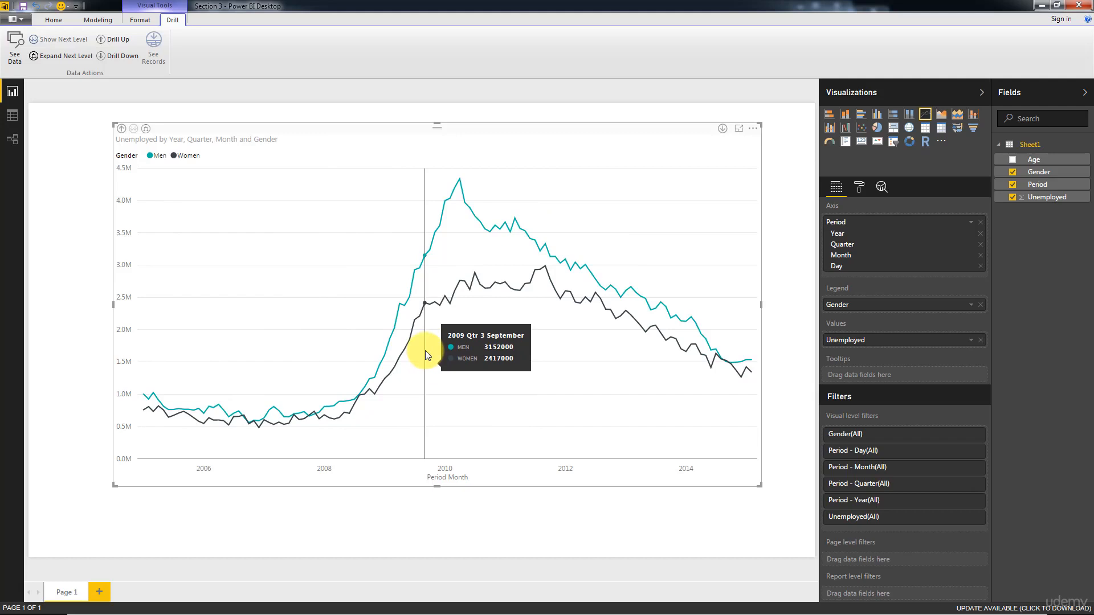
{"action": "mouse_move", "coordinate": [551, 282]}
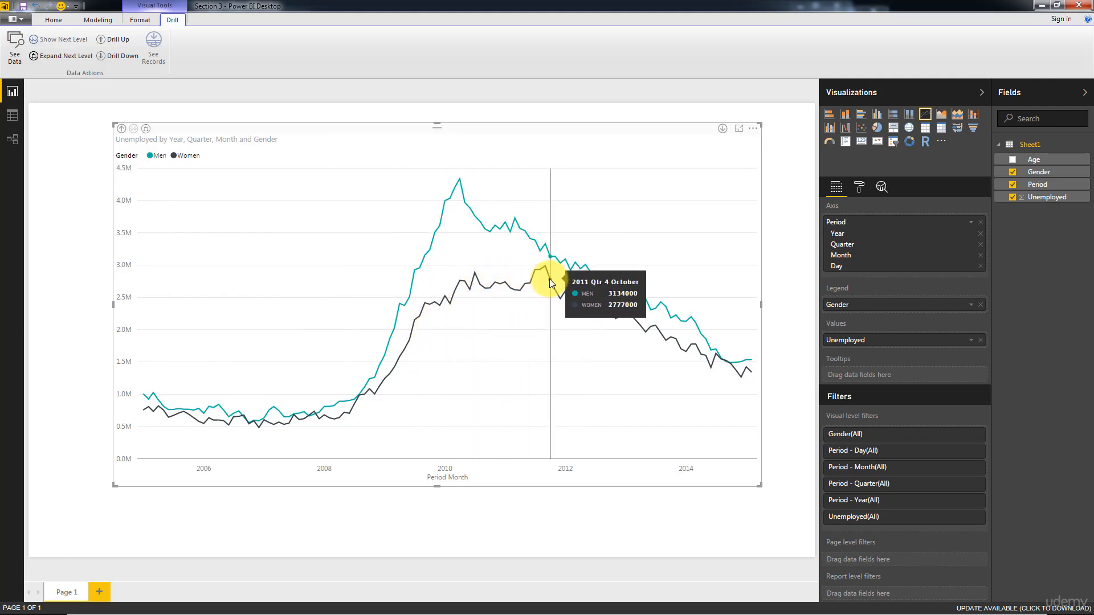
{"action": "mouse_move", "coordinate": [738, 351]}
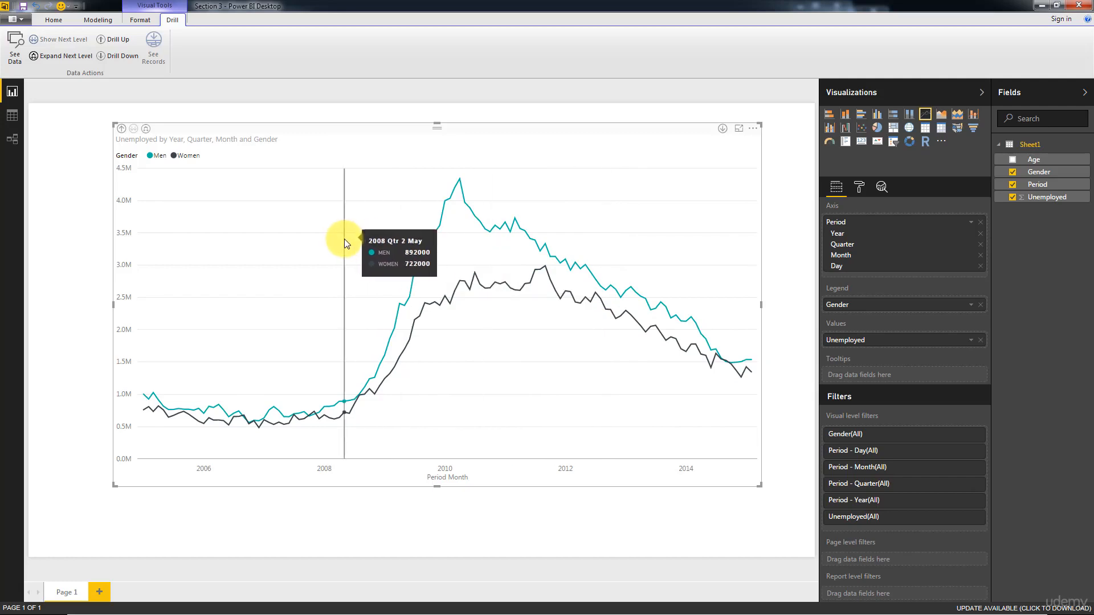
{"action": "mouse_move", "coordinate": [200, 329]}
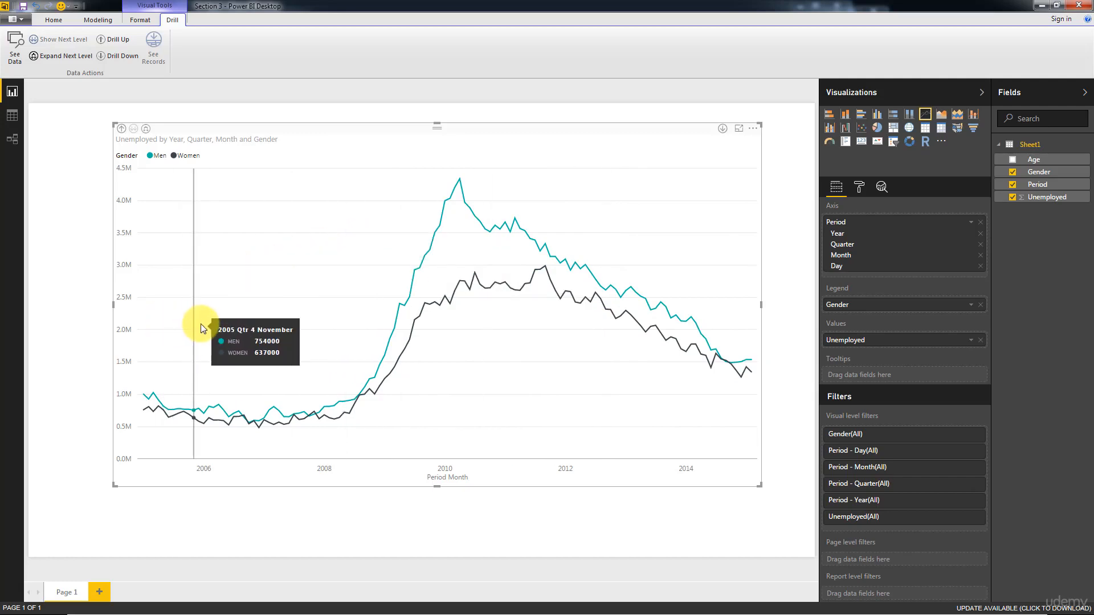
{"action": "mouse_move", "coordinate": [224, 144]}
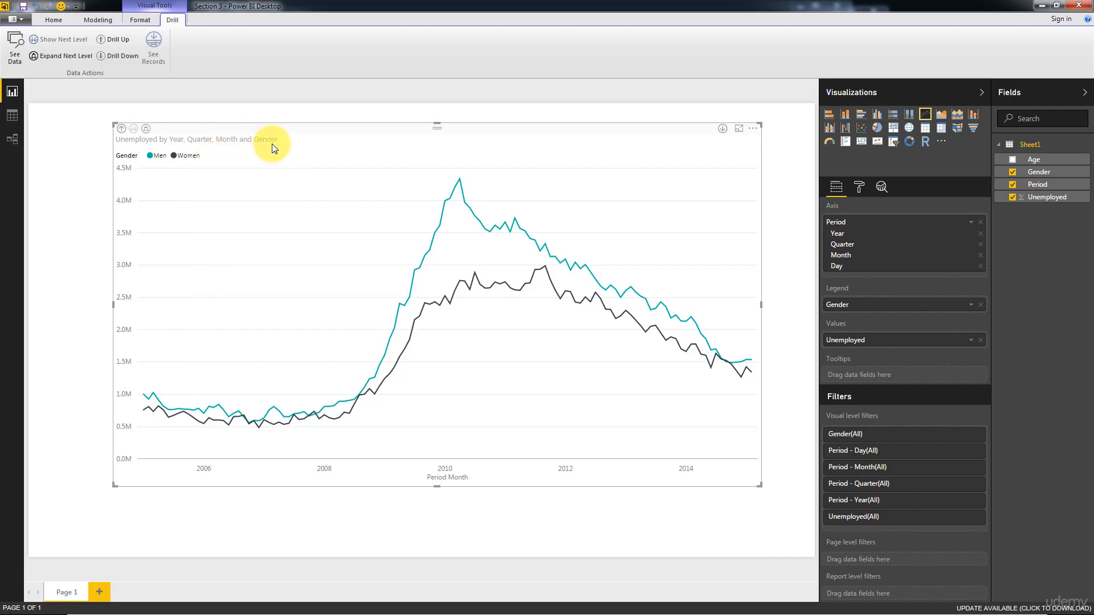
{"action": "mouse_move", "coordinate": [293, 147]}
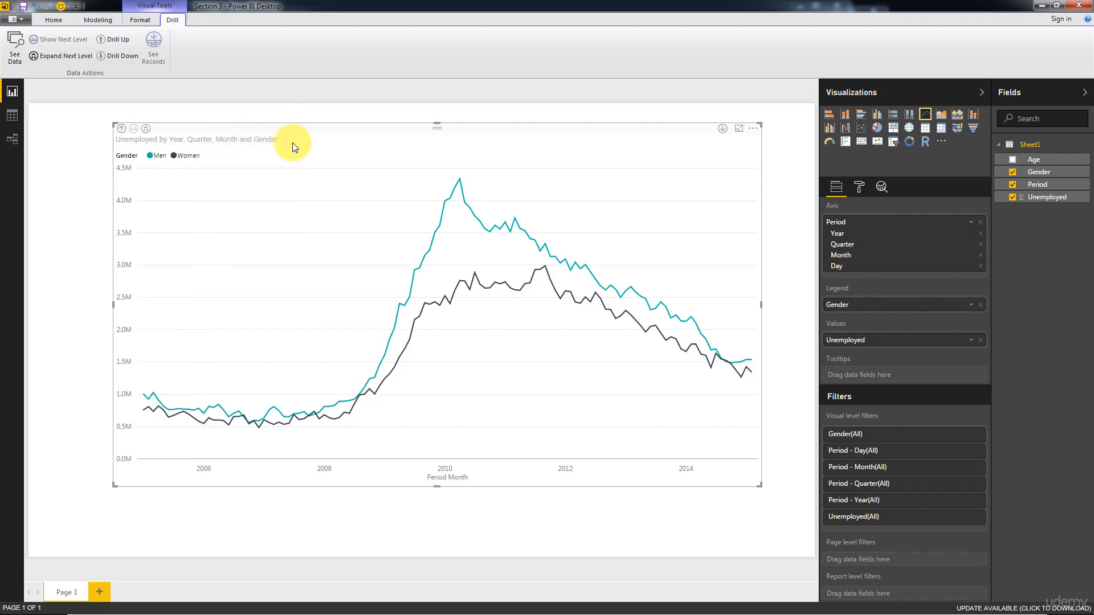
{"action": "mouse_move", "coordinate": [486, 271]}
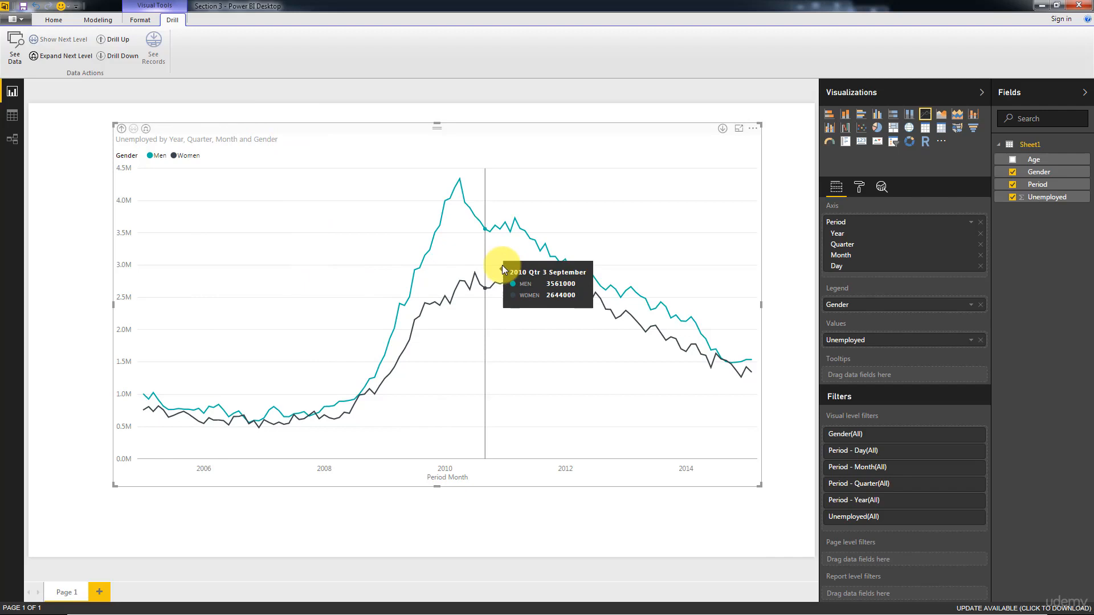
{"action": "mouse_move", "coordinate": [719, 291]}
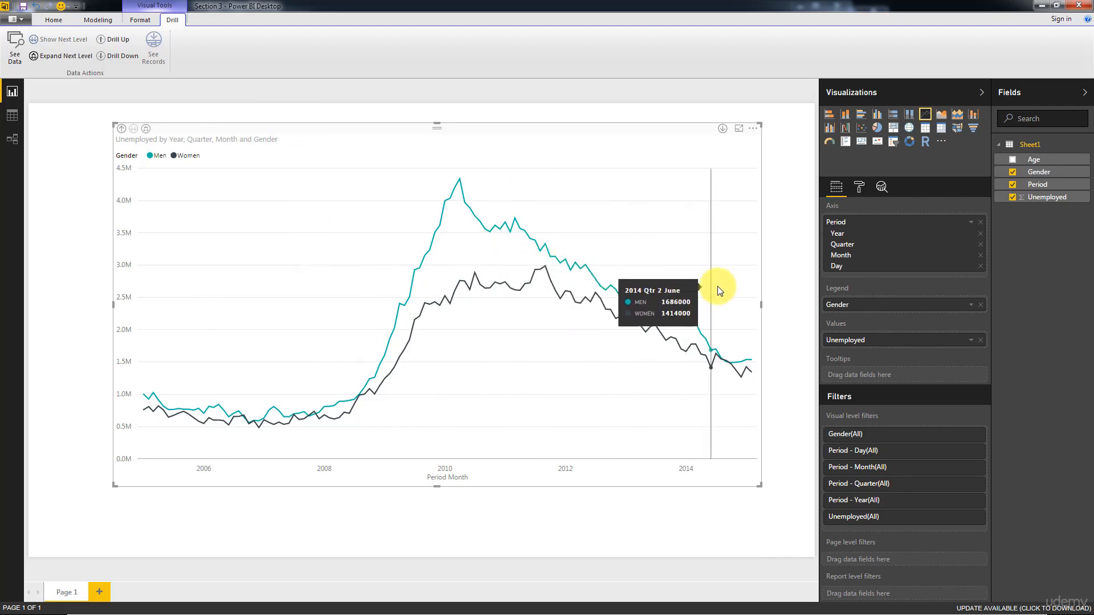
{"action": "mouse_move", "coordinate": [700, 271]}
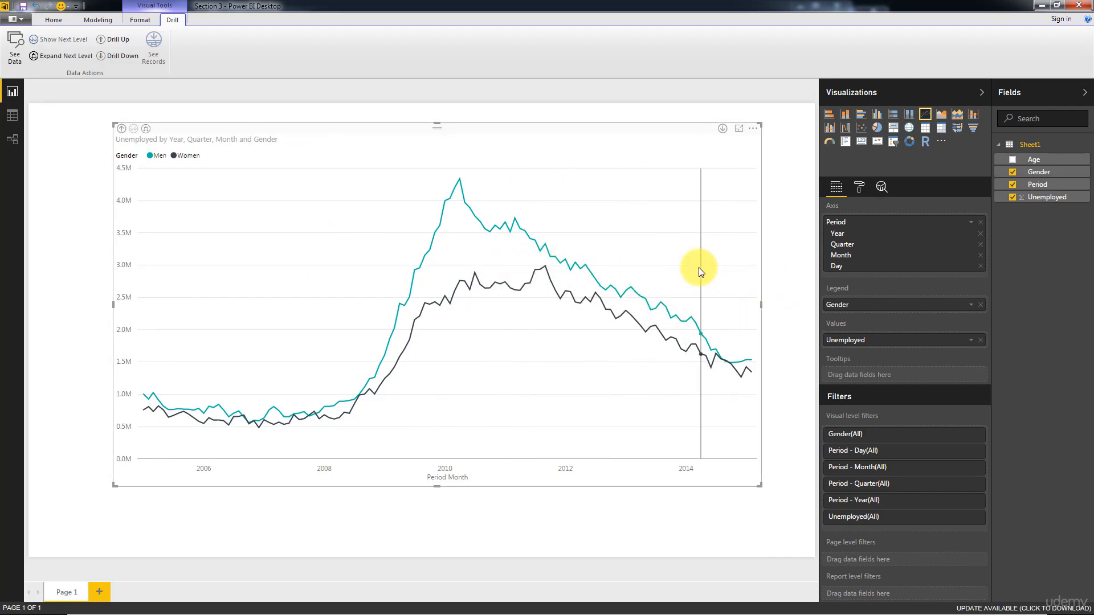
{"action": "mouse_move", "coordinate": [700, 271]}
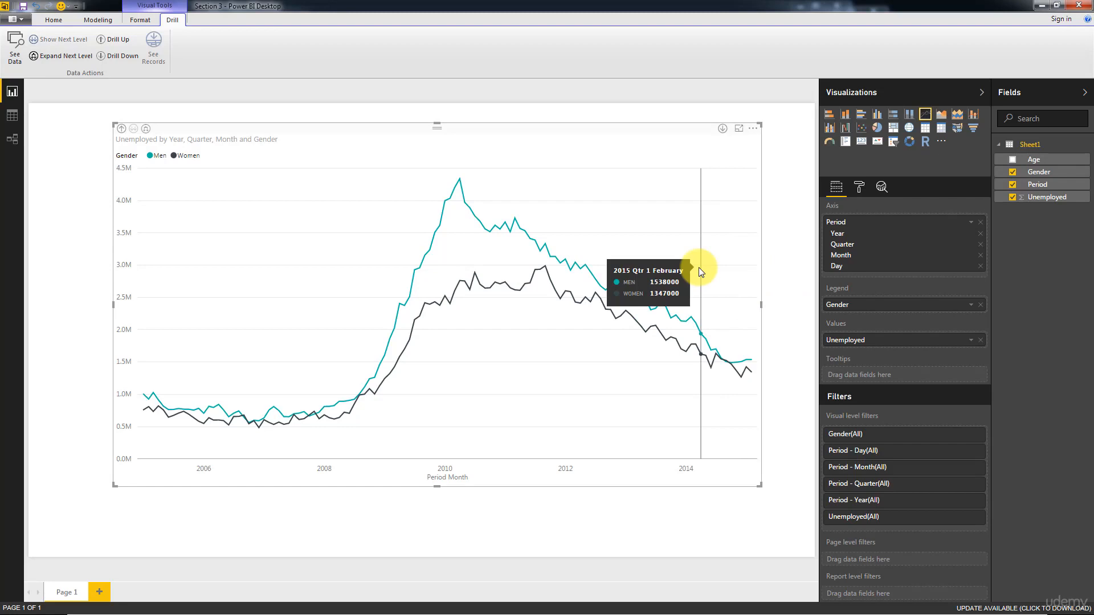
{"action": "mouse_move", "coordinate": [540, 454]}
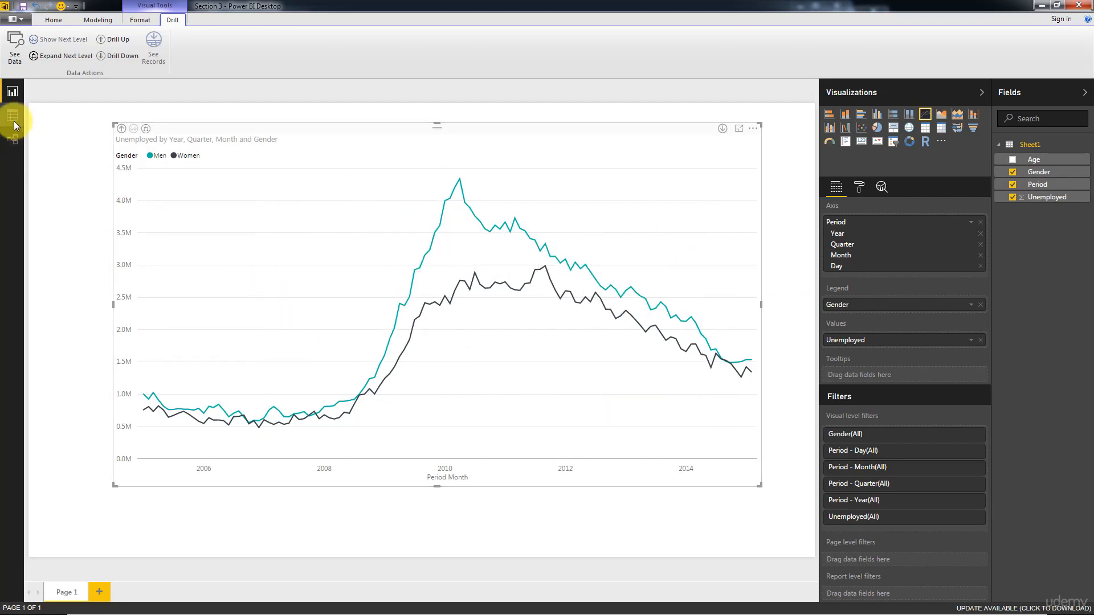
Step: Switch to Data view to see the Sheet1 rows behind the chart
{"action": "left_click", "coordinate": [11, 115]}
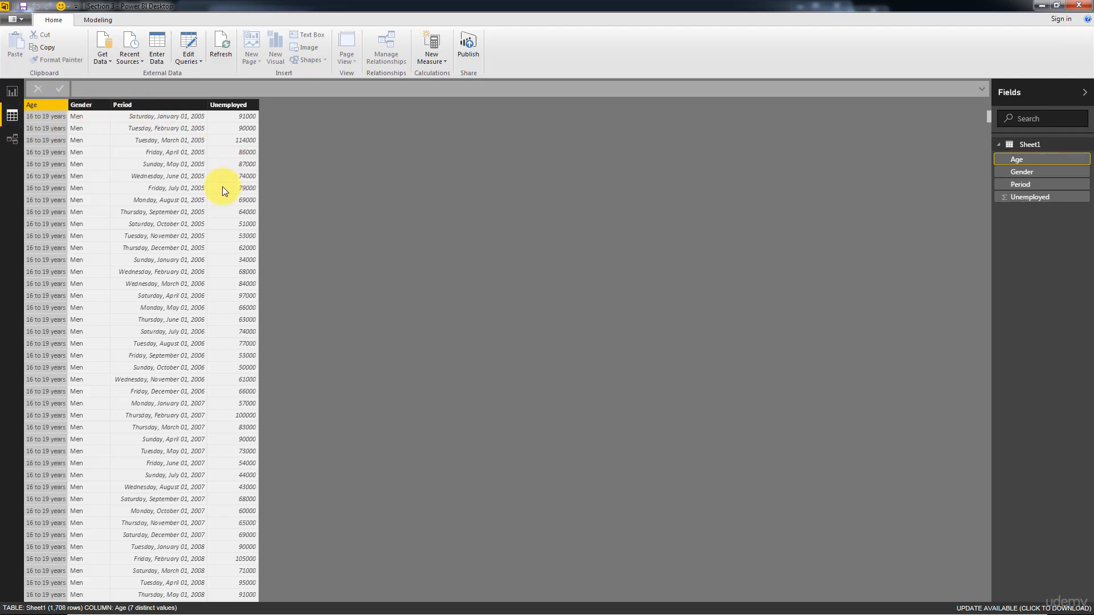
{"action": "mouse_move", "coordinate": [111, 161]}
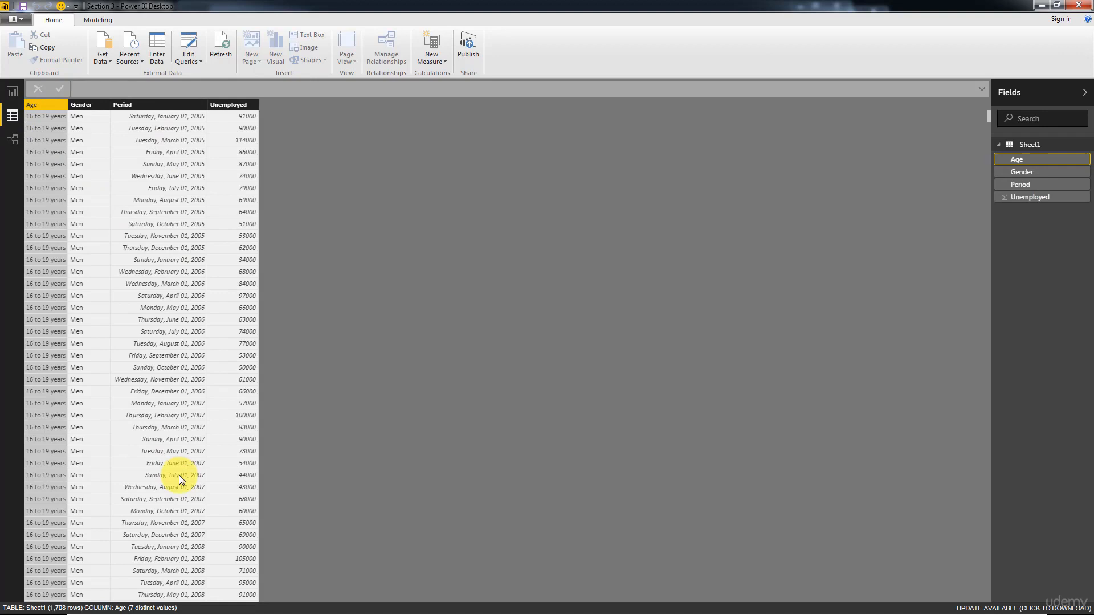
{"action": "mouse_move", "coordinate": [116, 306]}
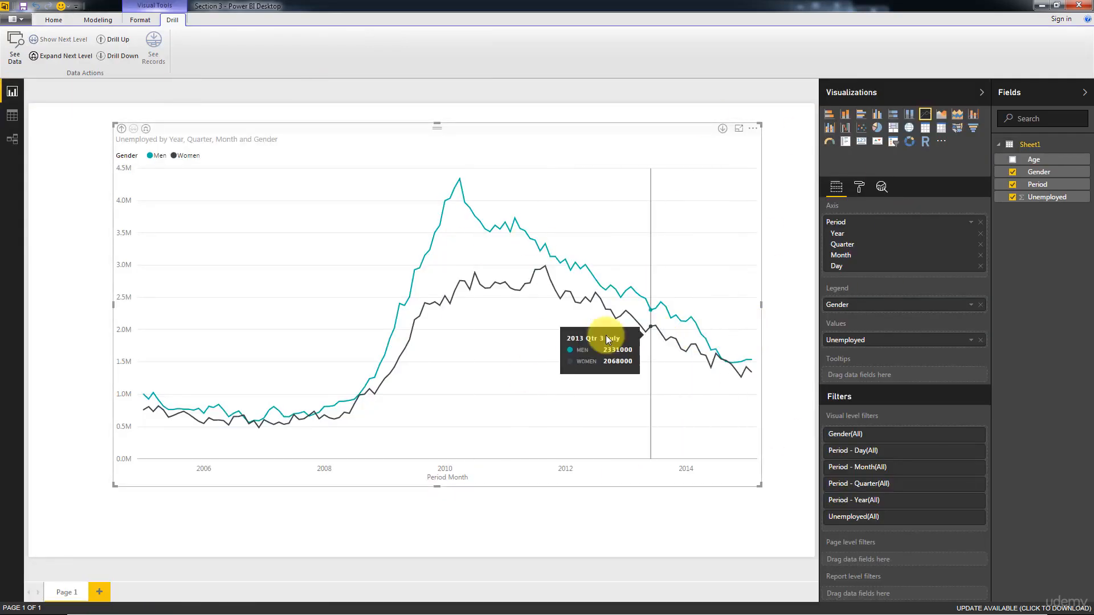
{"action": "mouse_move", "coordinate": [532, 357]}
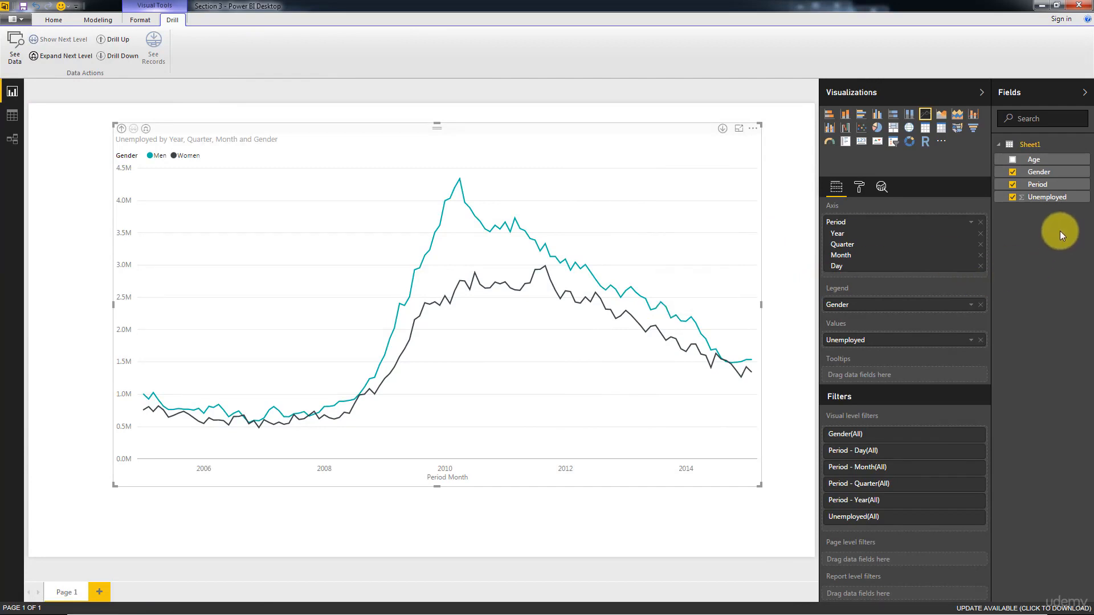
{"action": "mouse_move", "coordinate": [837, 306]}
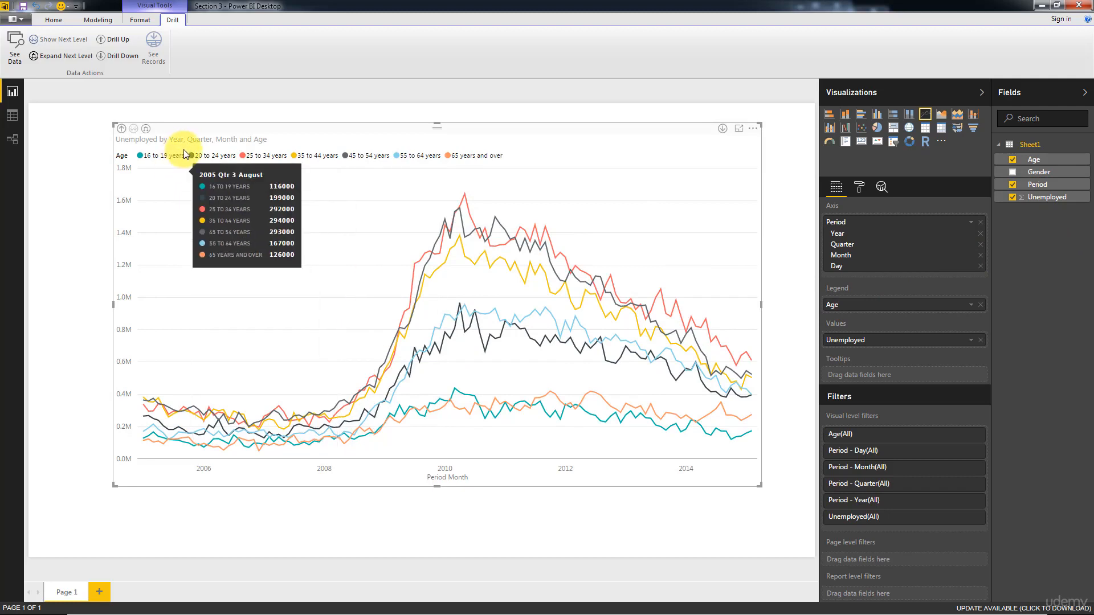
{"action": "mouse_move", "coordinate": [488, 158]}
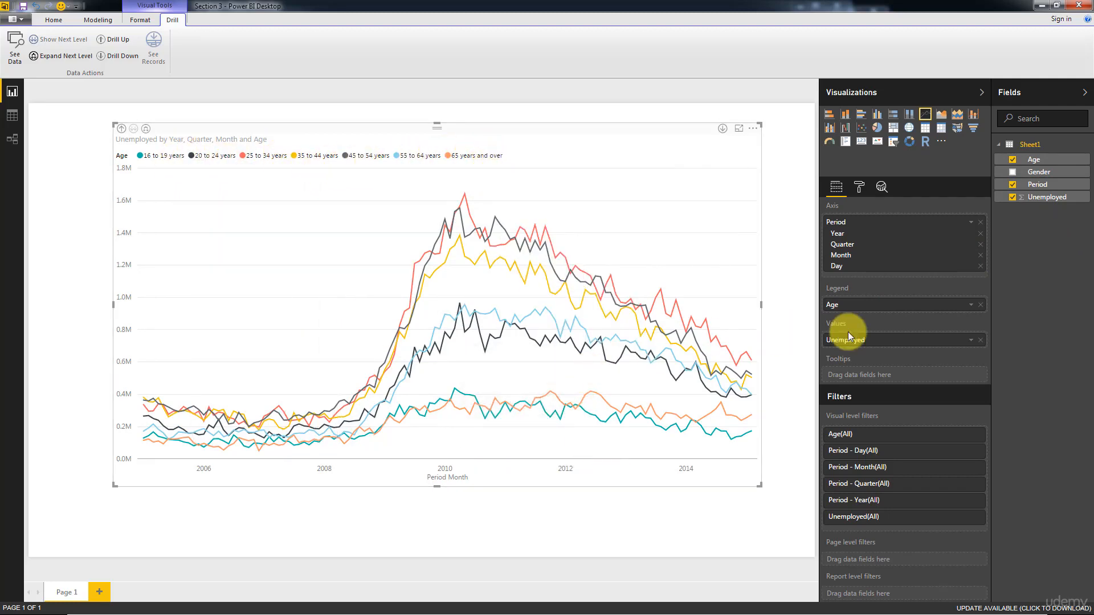
{"action": "mouse_move", "coordinate": [844, 312]}
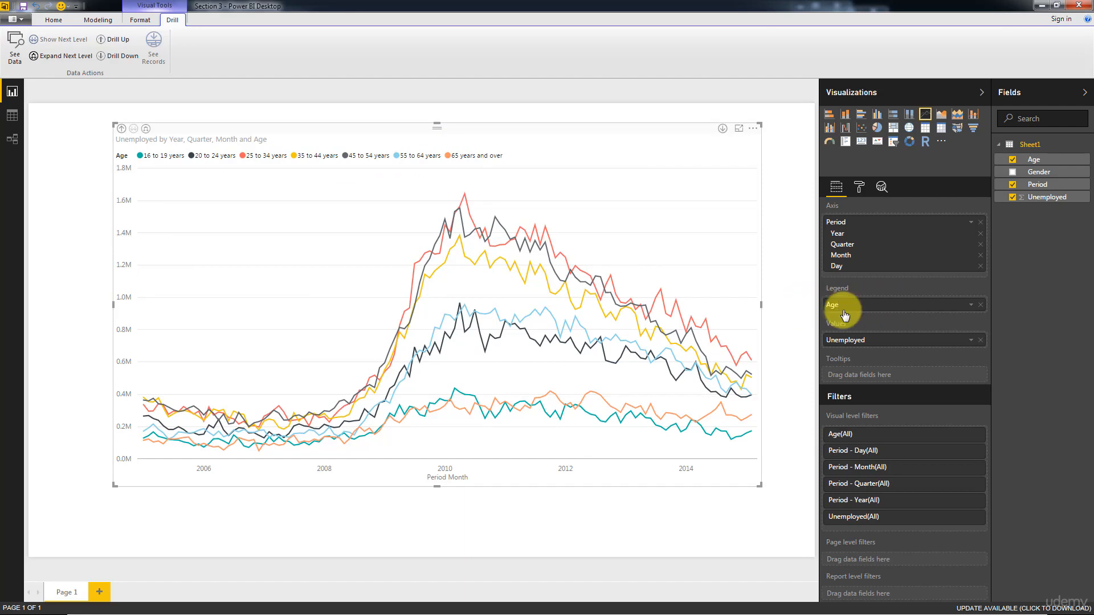
{"action": "mouse_move", "coordinate": [844, 314]}
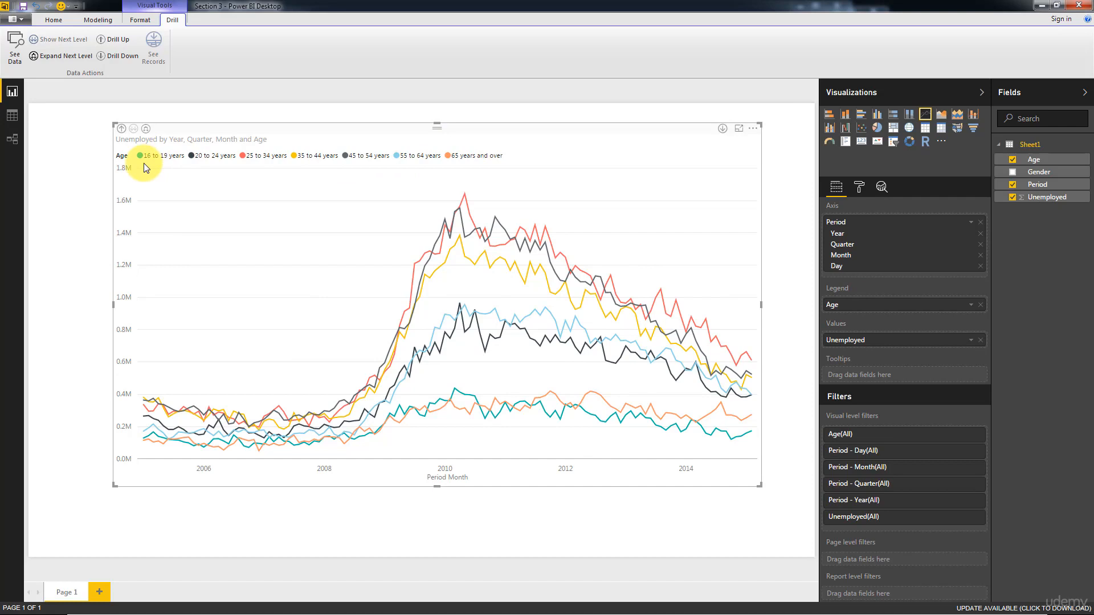
{"action": "mouse_move", "coordinate": [261, 165]}
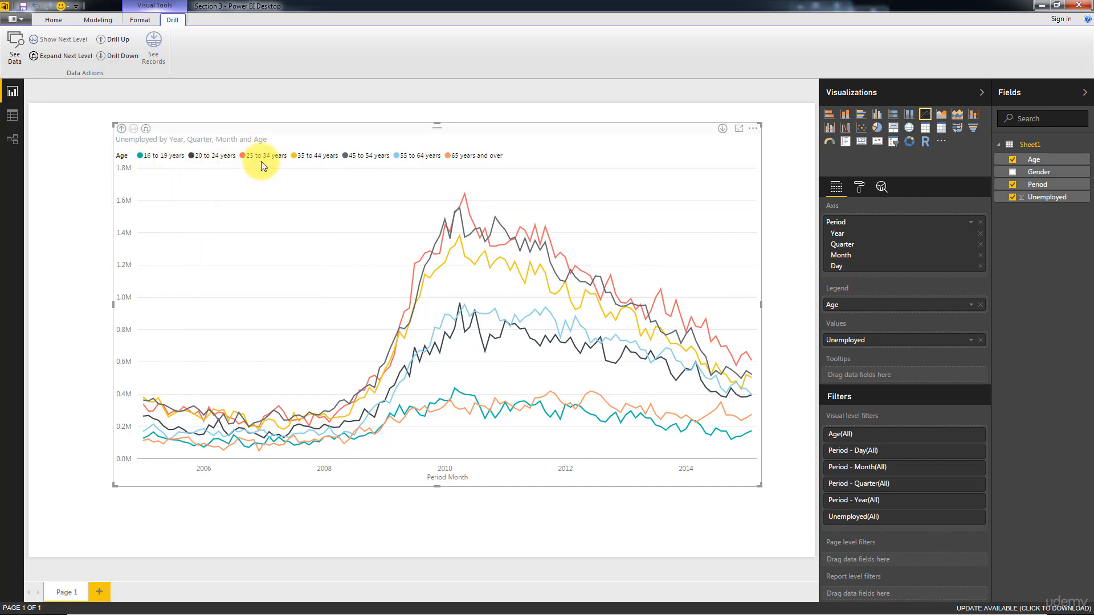
{"action": "mouse_move", "coordinate": [382, 142]}
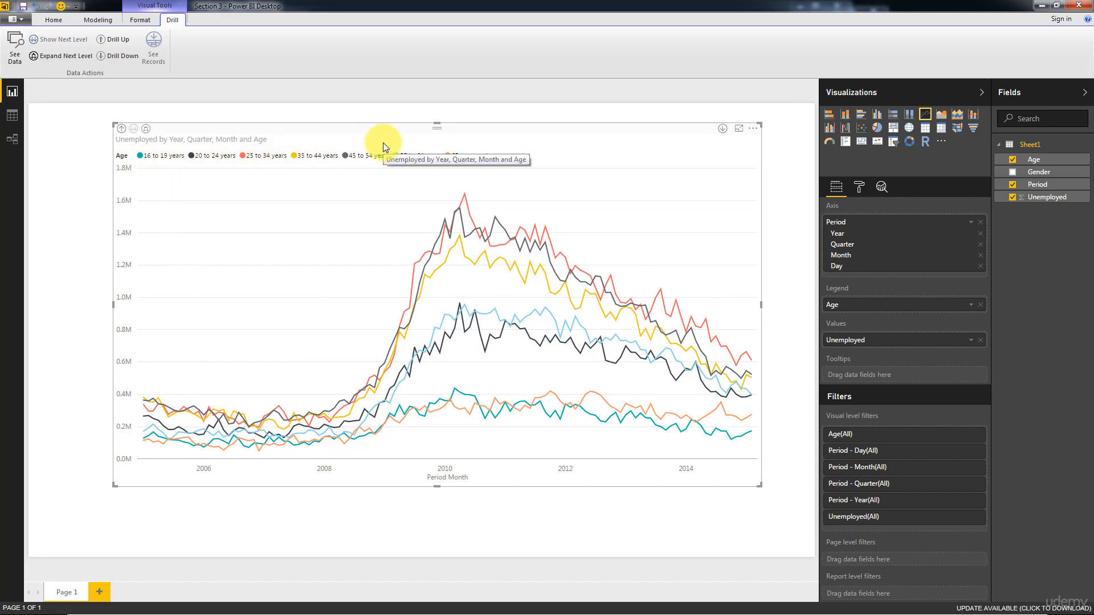
{"action": "mouse_move", "coordinate": [885, 312]}
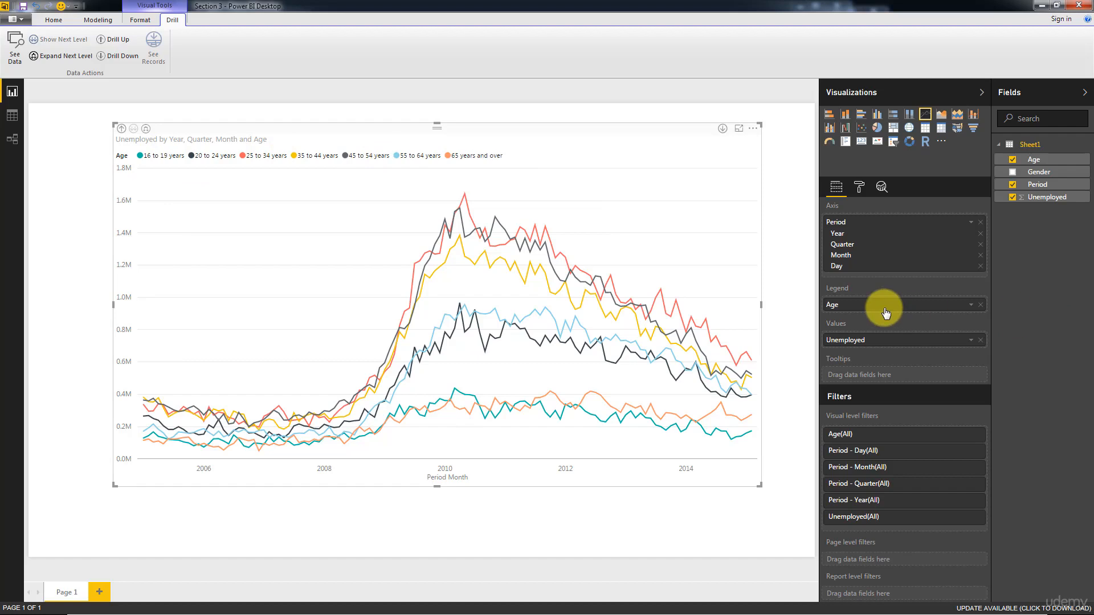
{"action": "mouse_move", "coordinate": [913, 306]}
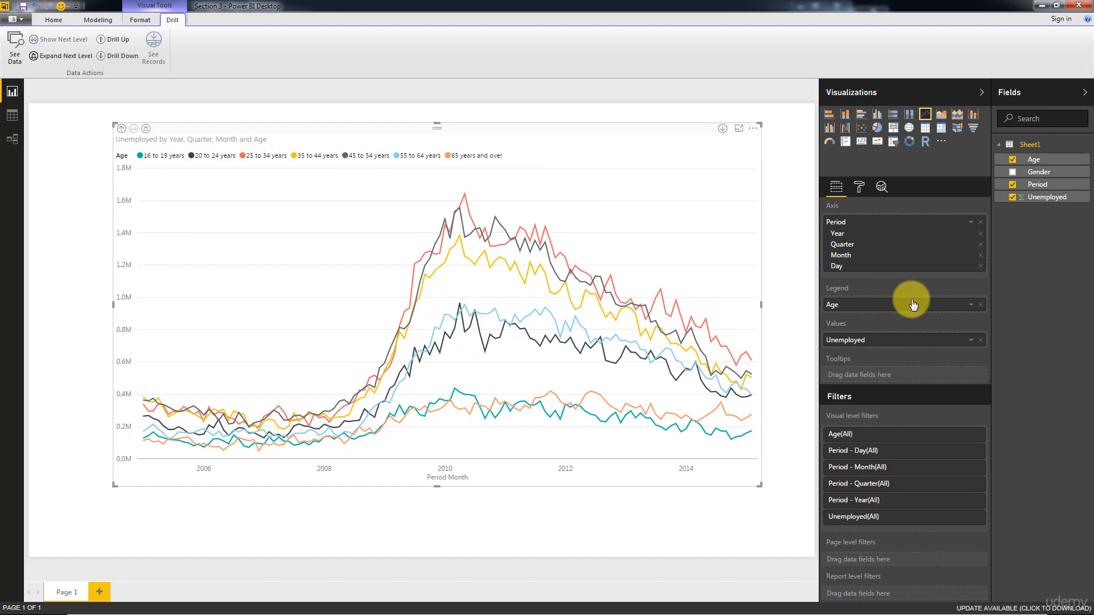
{"action": "mouse_move", "coordinate": [461, 238]}
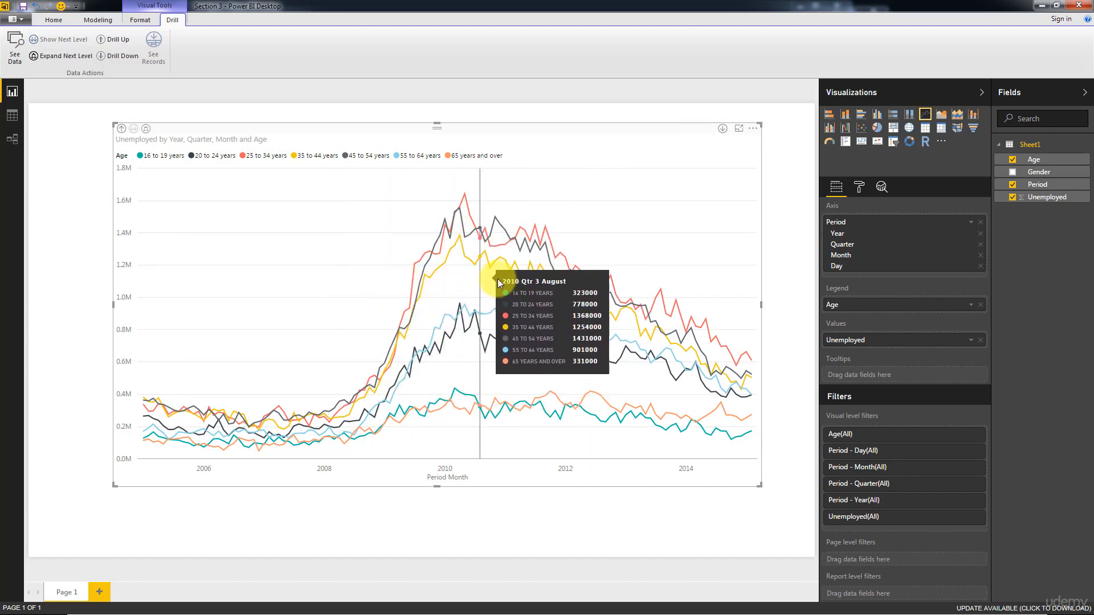
{"action": "mouse_move", "coordinate": [431, 332]}
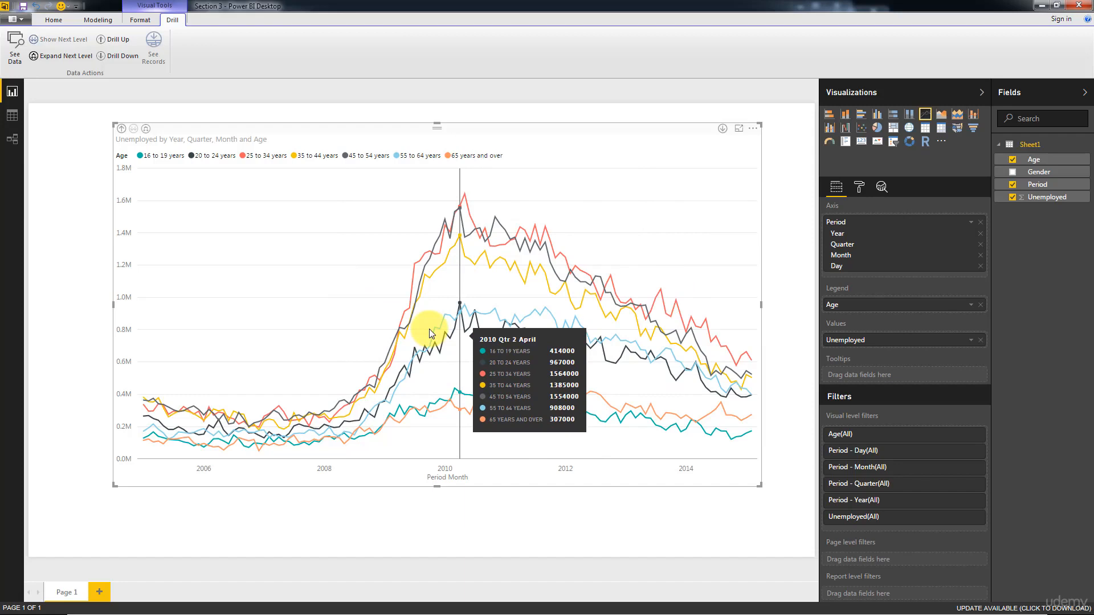
{"action": "mouse_move", "coordinate": [510, 289]}
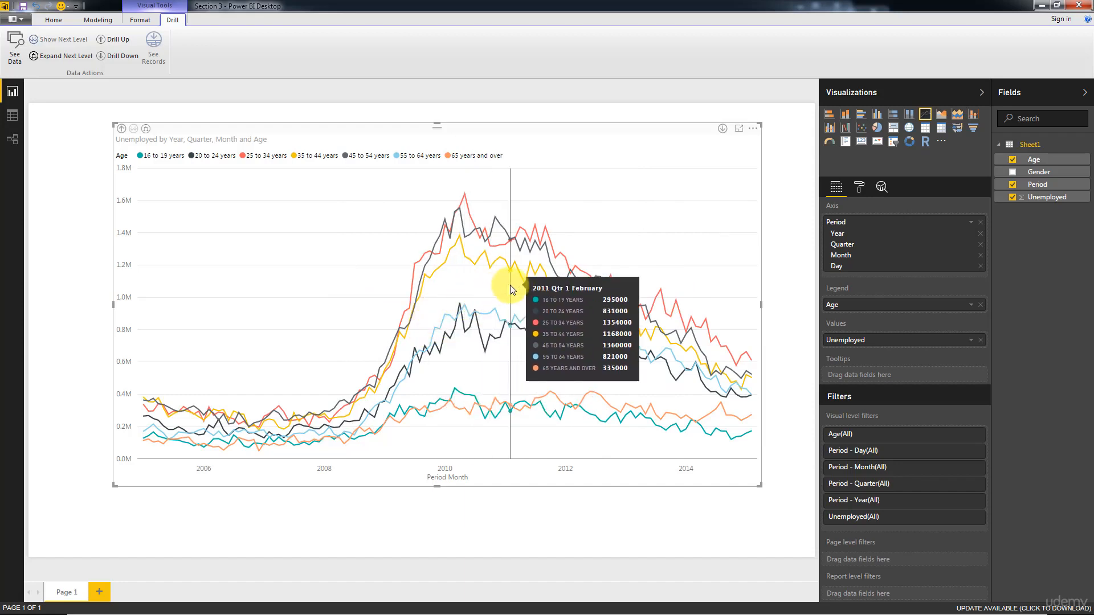
{"action": "mouse_move", "coordinate": [666, 337]}
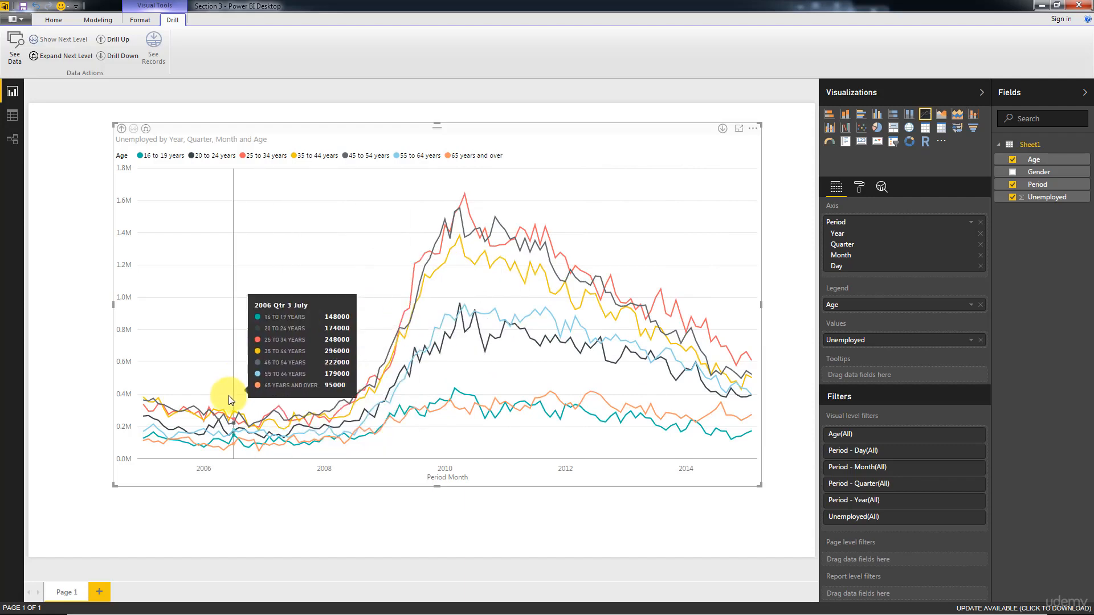
{"action": "mouse_move", "coordinate": [365, 418]}
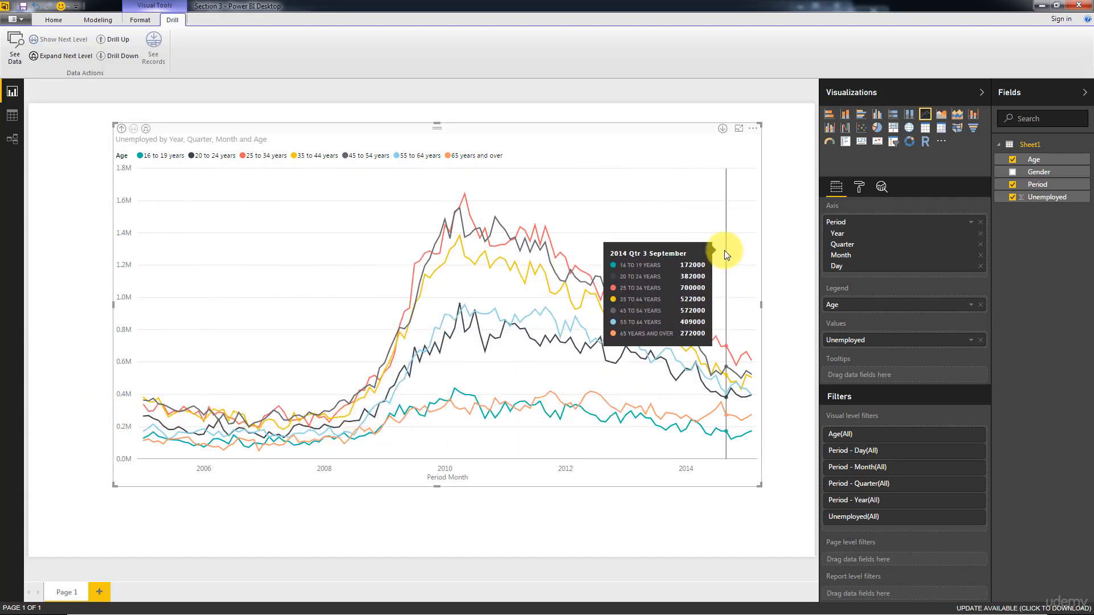
{"action": "mouse_move", "coordinate": [660, 224]}
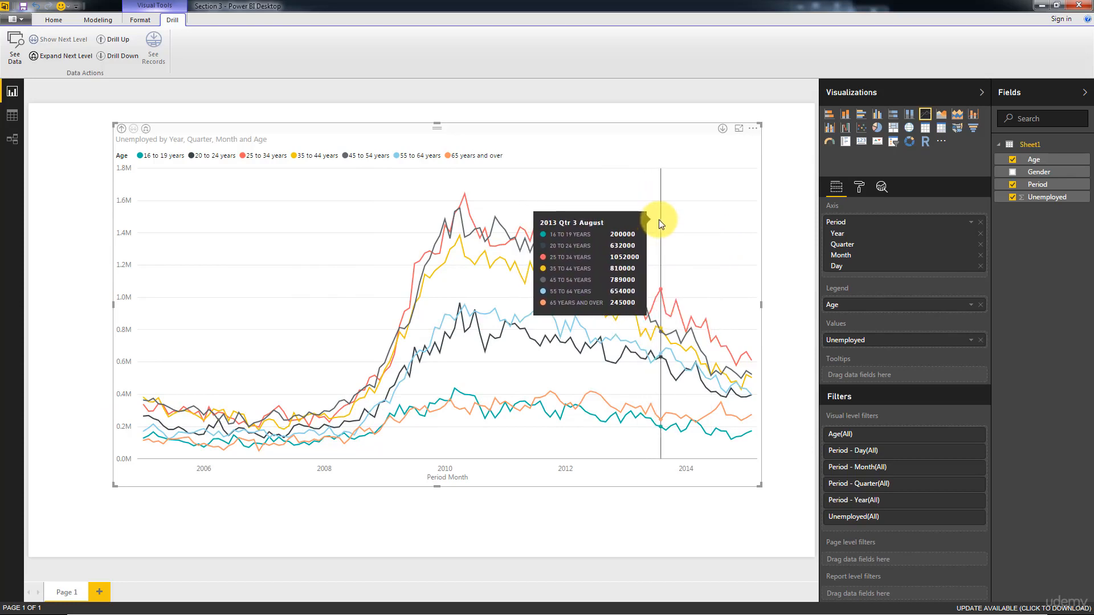
{"action": "mouse_move", "coordinate": [791, 243]}
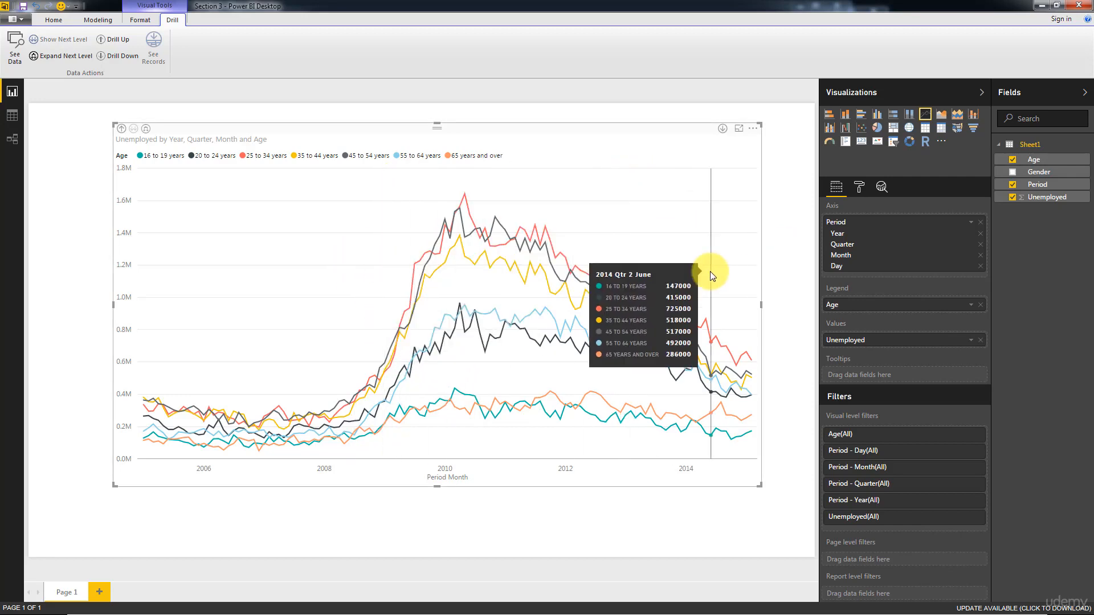
{"action": "mouse_move", "coordinate": [720, 280]}
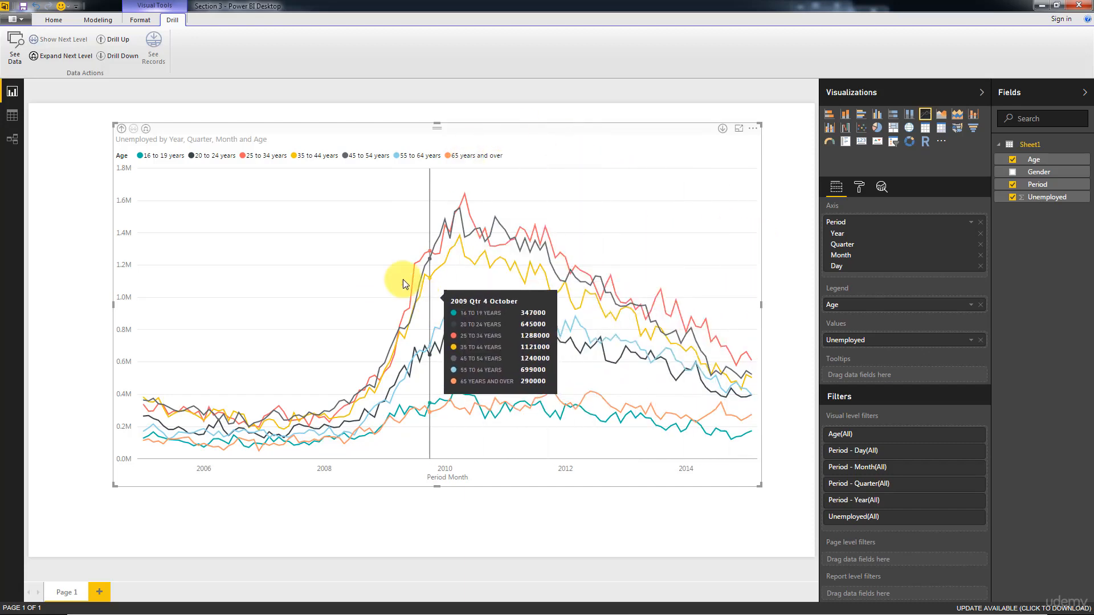
{"action": "mouse_move", "coordinate": [554, 282]}
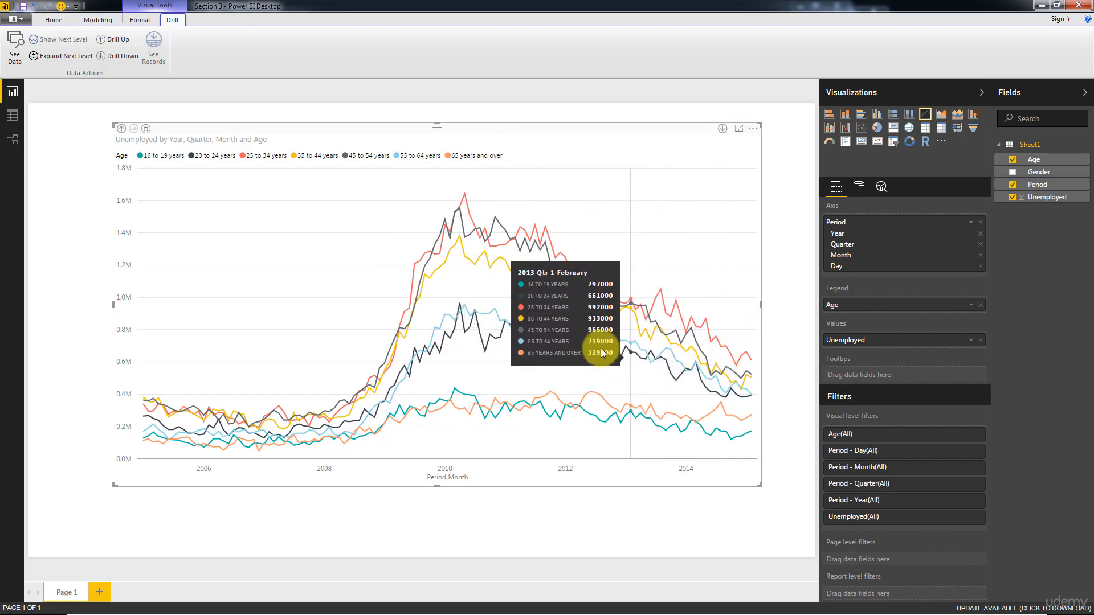
{"action": "mouse_move", "coordinate": [148, 408]}
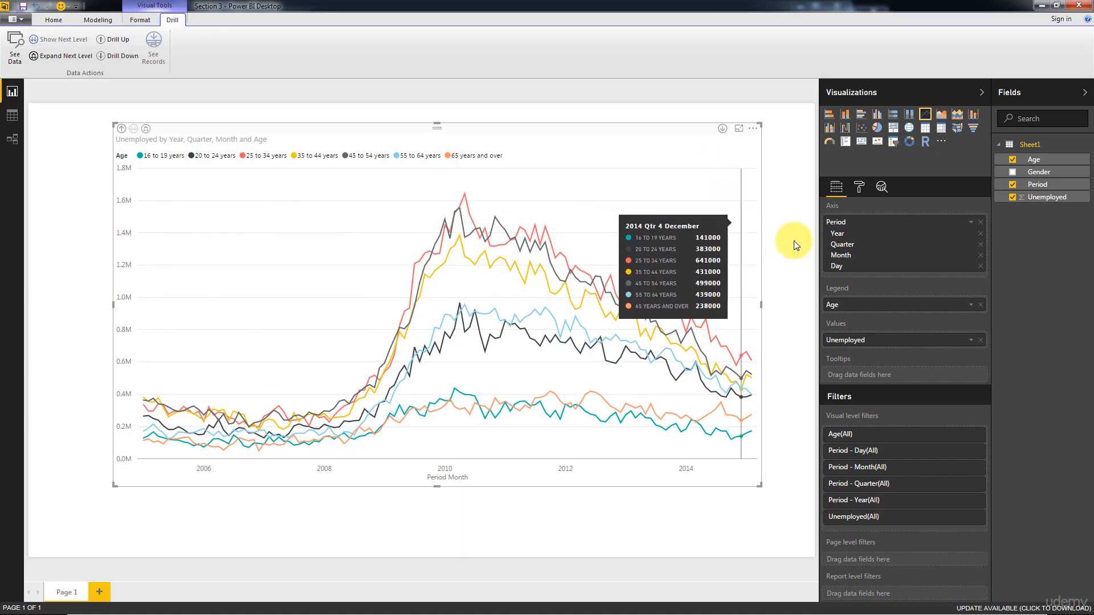
{"action": "mouse_move", "coordinate": [800, 265]}
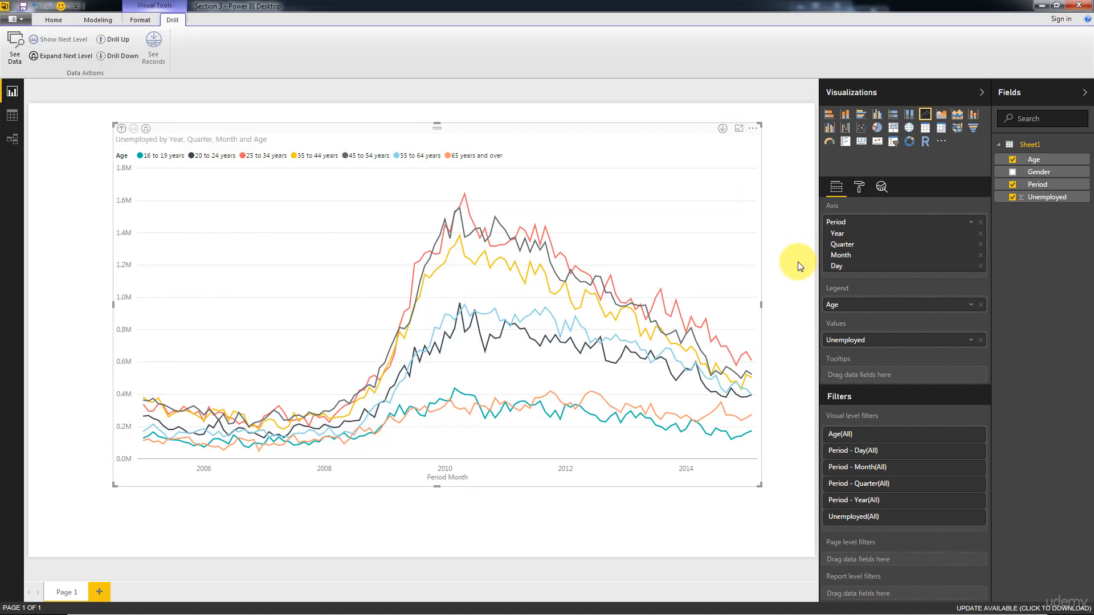
{"action": "mouse_move", "coordinate": [705, 352]}
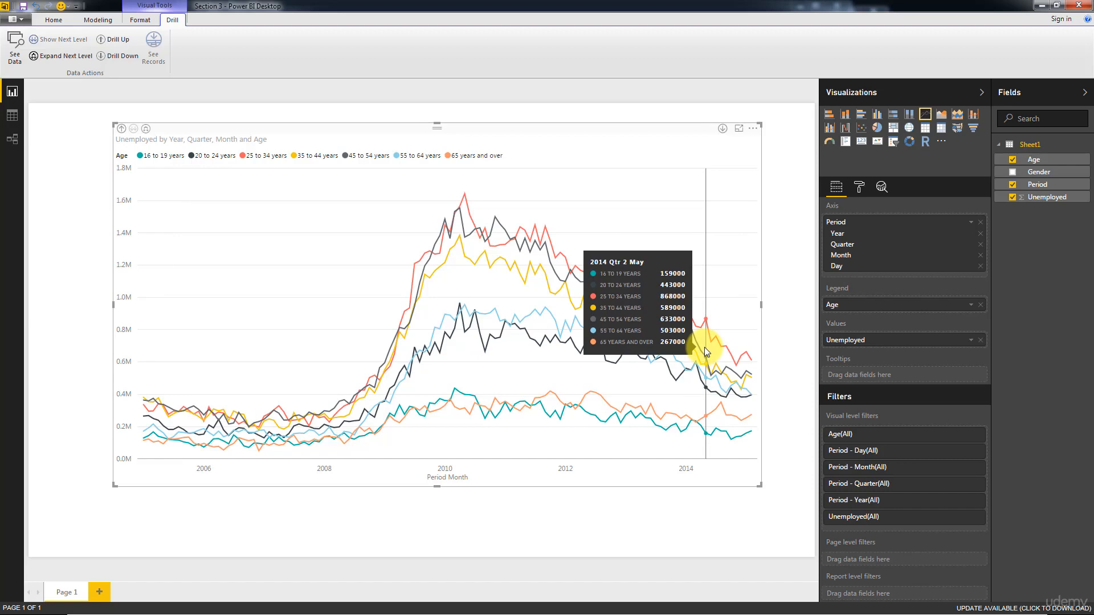
{"action": "mouse_move", "coordinate": [502, 265]}
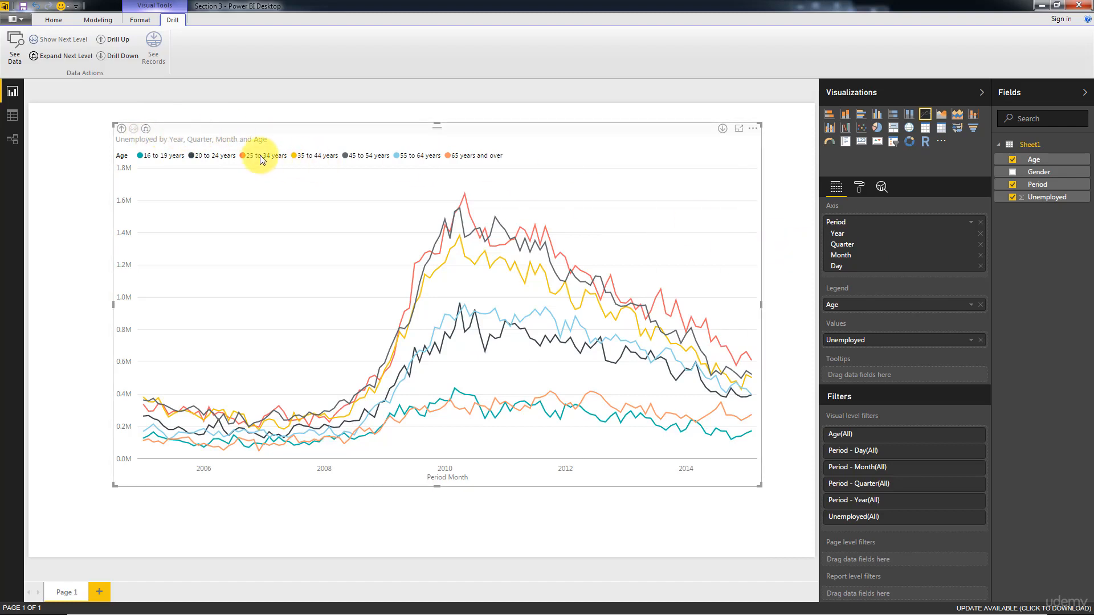
{"action": "mouse_move", "coordinate": [11, 111]}
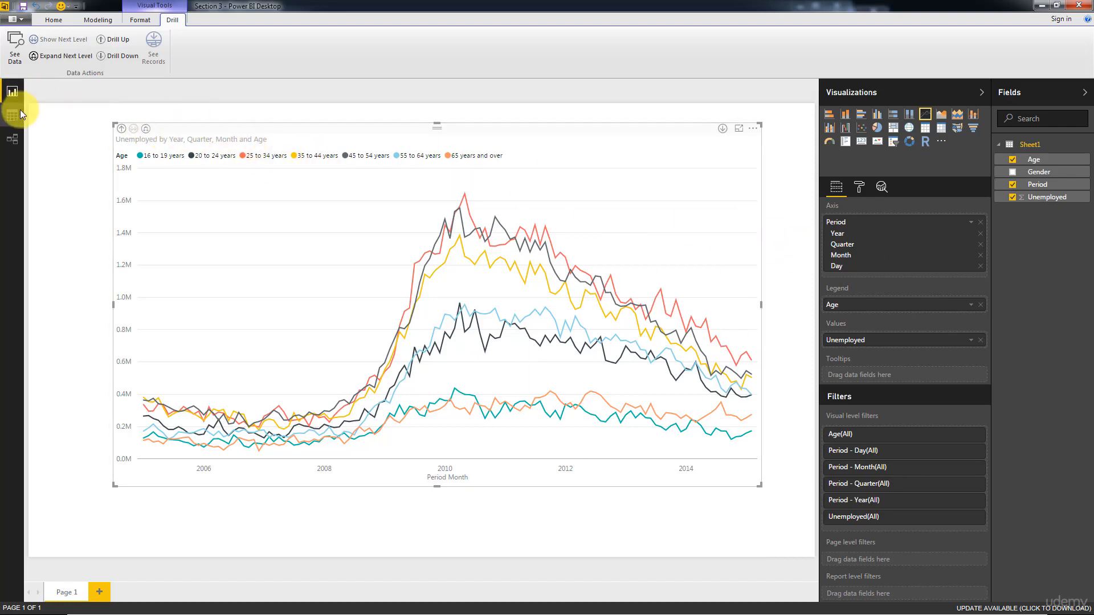
{"action": "left_click", "coordinate": [11, 115]}
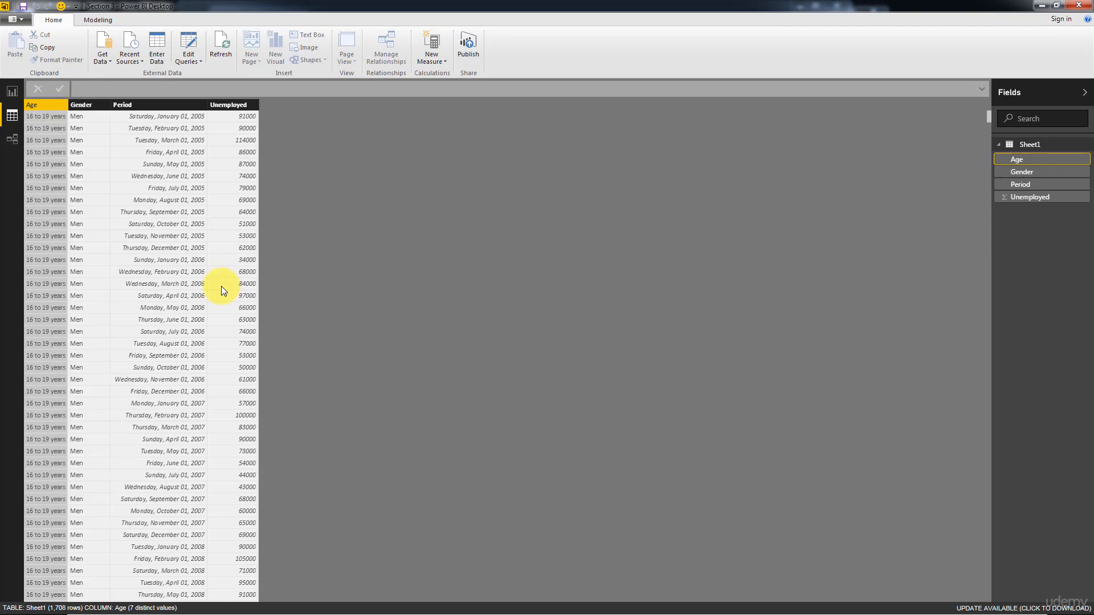
{"action": "mouse_move", "coordinate": [207, 236]}
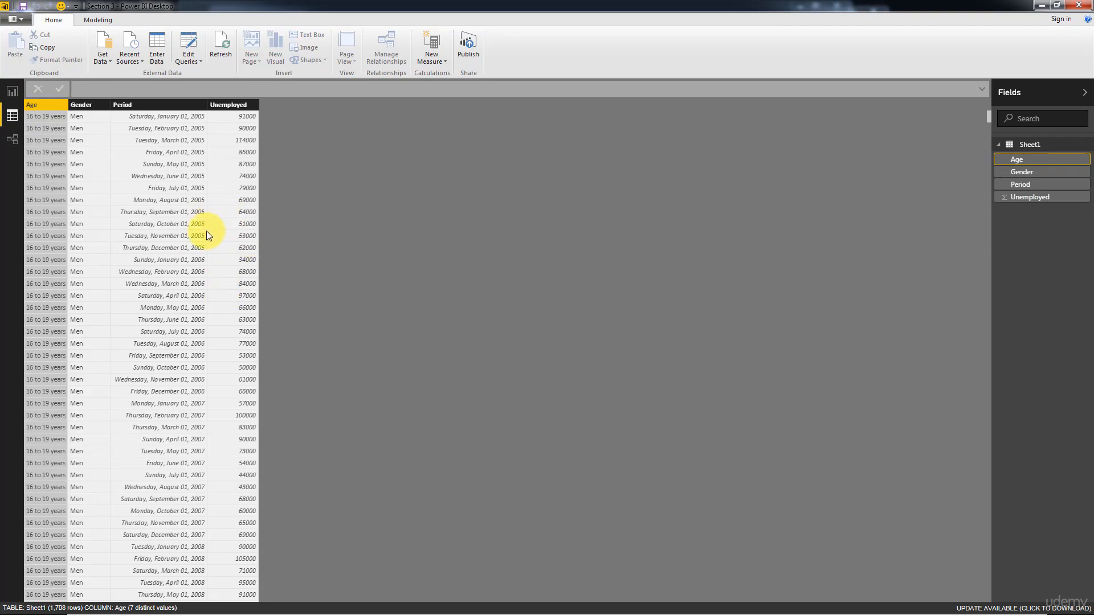
{"action": "left_click", "coordinate": [11, 92]}
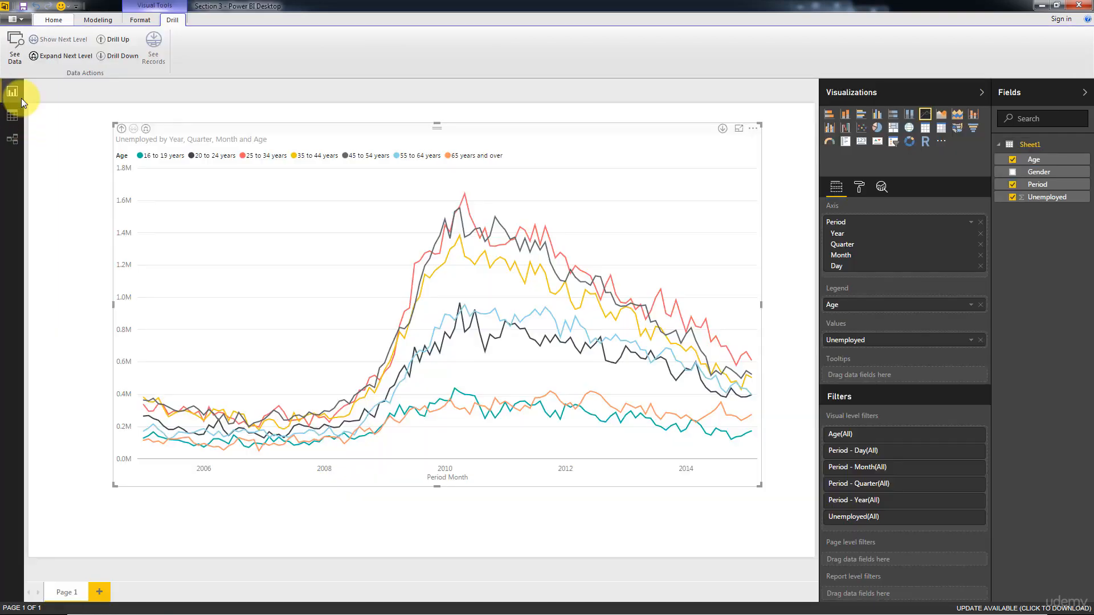
{"action": "mouse_move", "coordinate": [767, 361]}
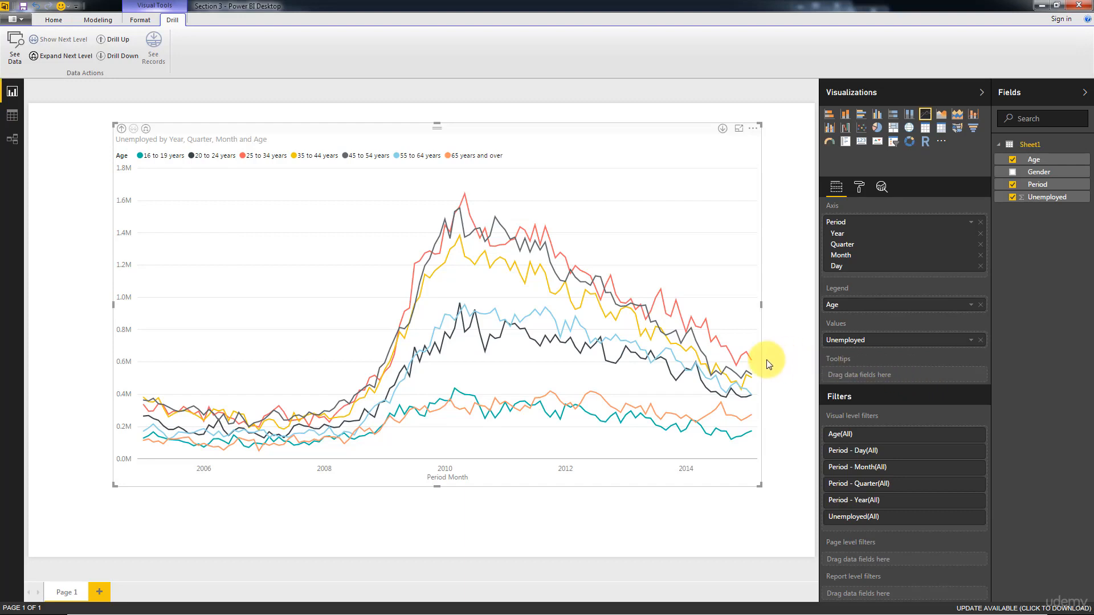
{"action": "mouse_move", "coordinate": [980, 313]}
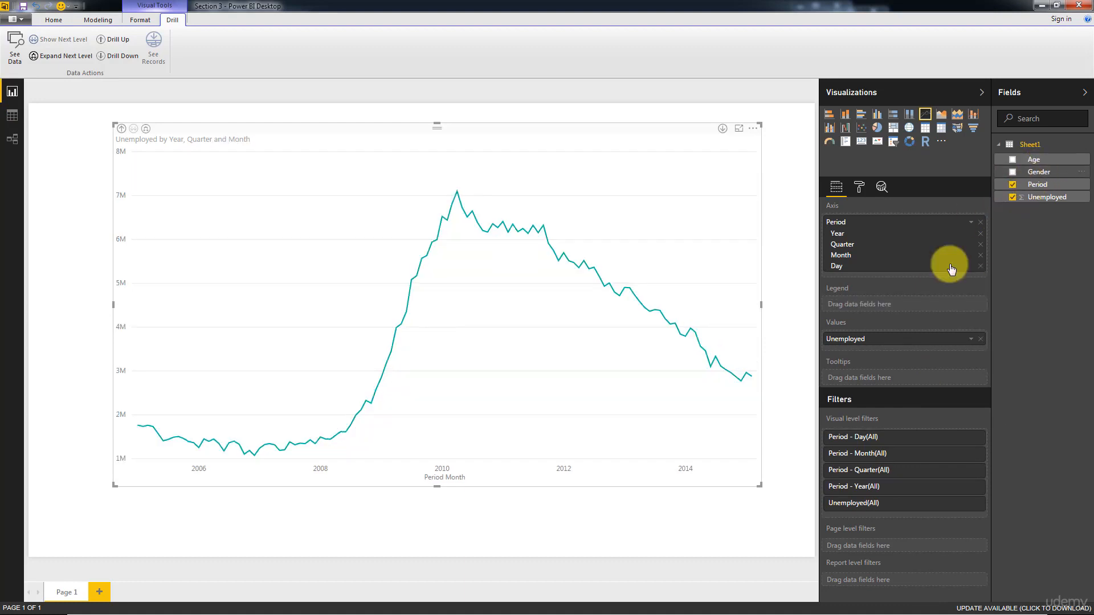
Step: Make Gender the line chart's legend so Men and Women unemployment lines show separately
{"action": "left_click", "coordinate": [1012, 172]}
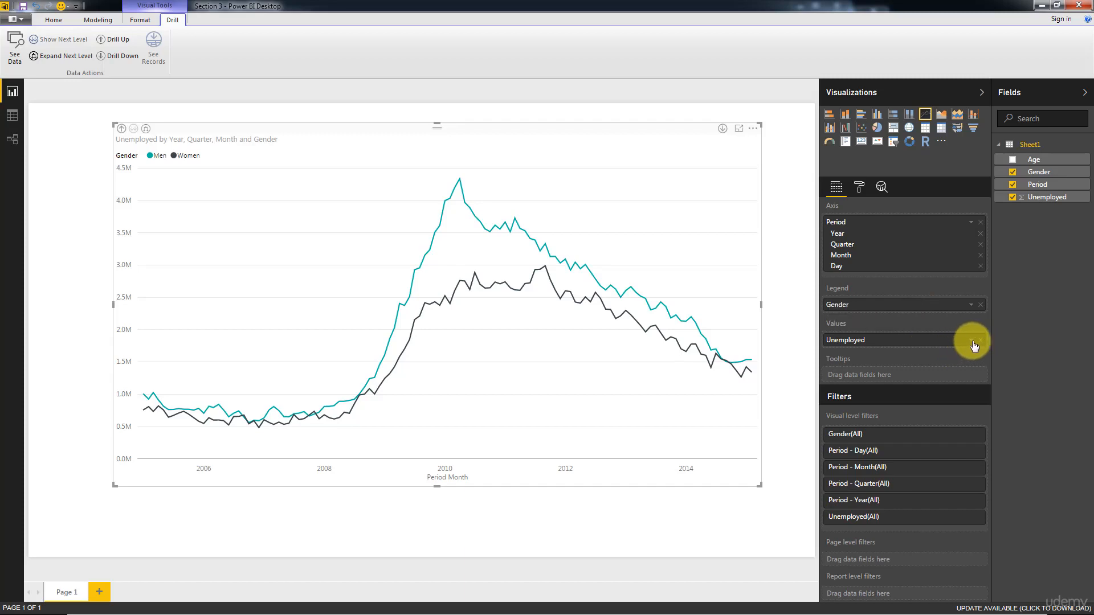
{"action": "left_click", "coordinate": [979, 346]}
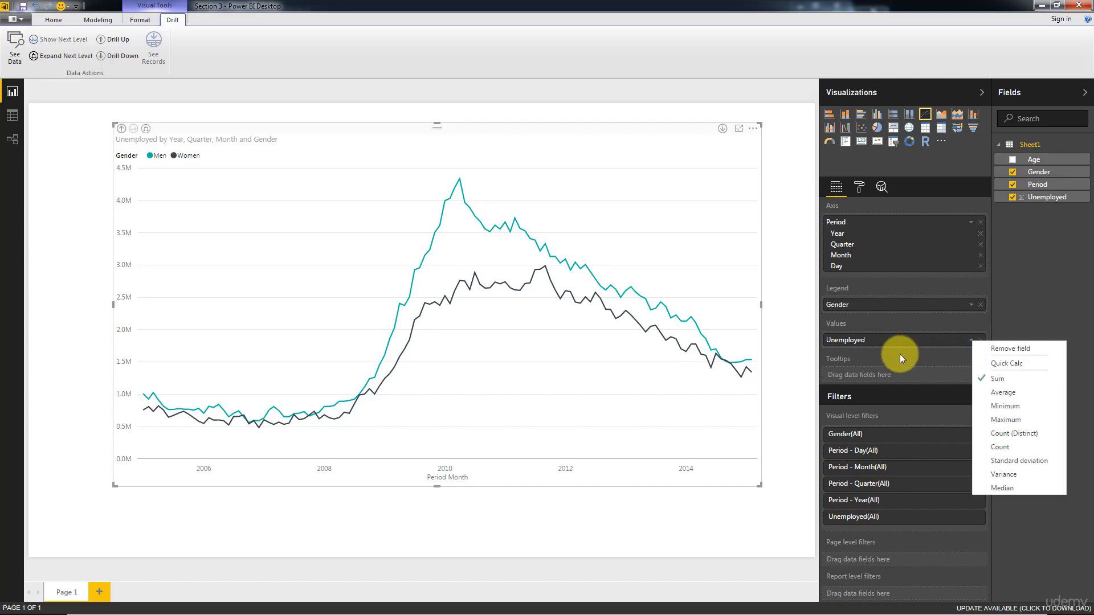
Step: Aggregate Unemployed as Average, then return it to Sum on the Gender line chart
{"action": "left_click", "coordinate": [1004, 393]}
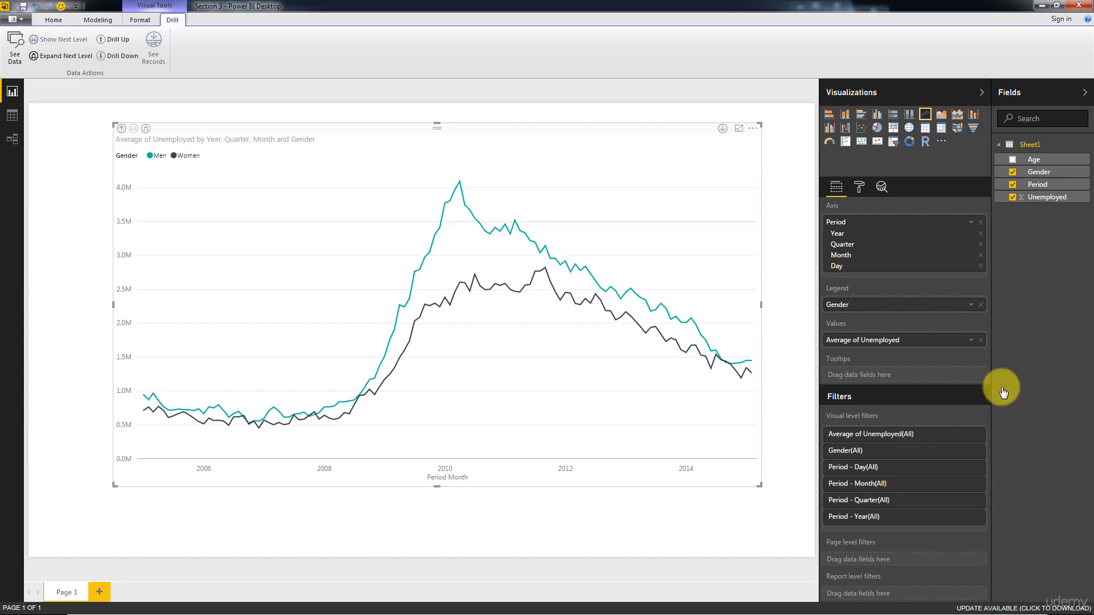
{"action": "mouse_move", "coordinate": [502, 310]}
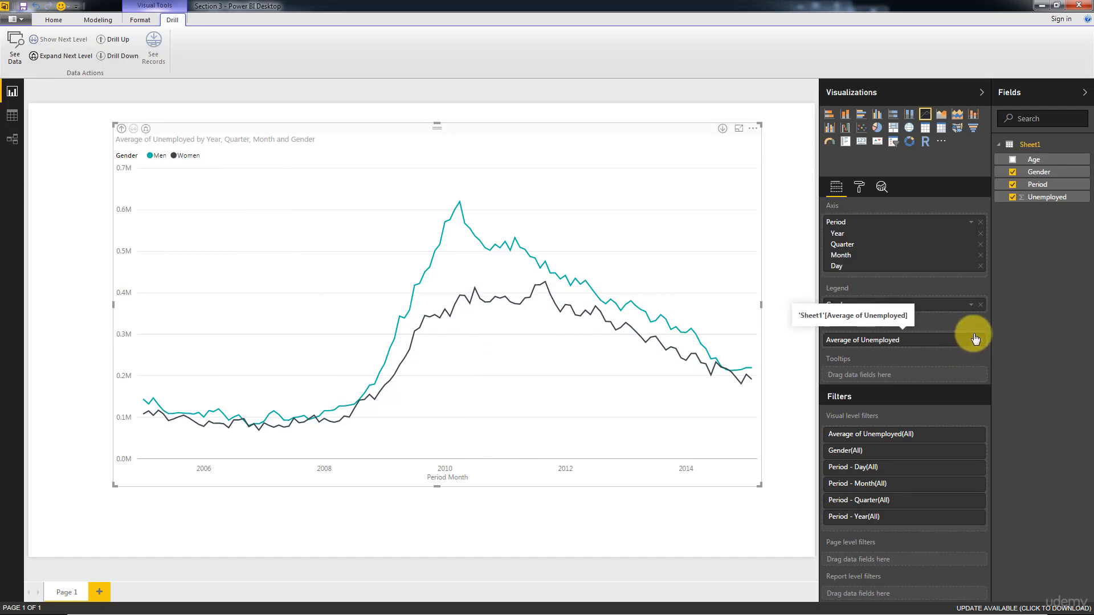
{"action": "mouse_move", "coordinate": [998, 492]}
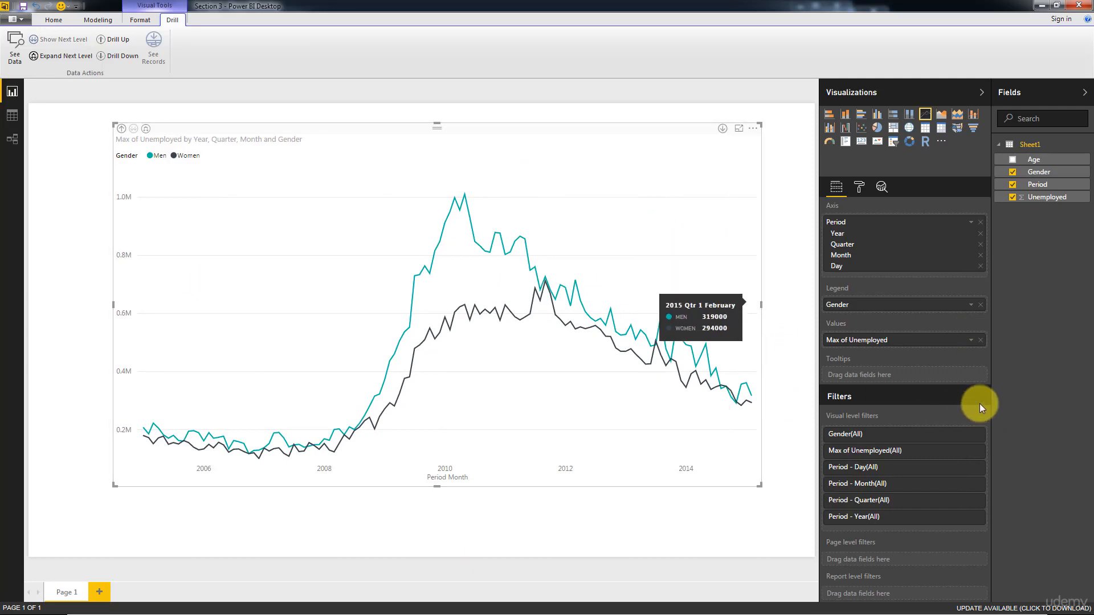
{"action": "left_click", "coordinate": [979, 339]}
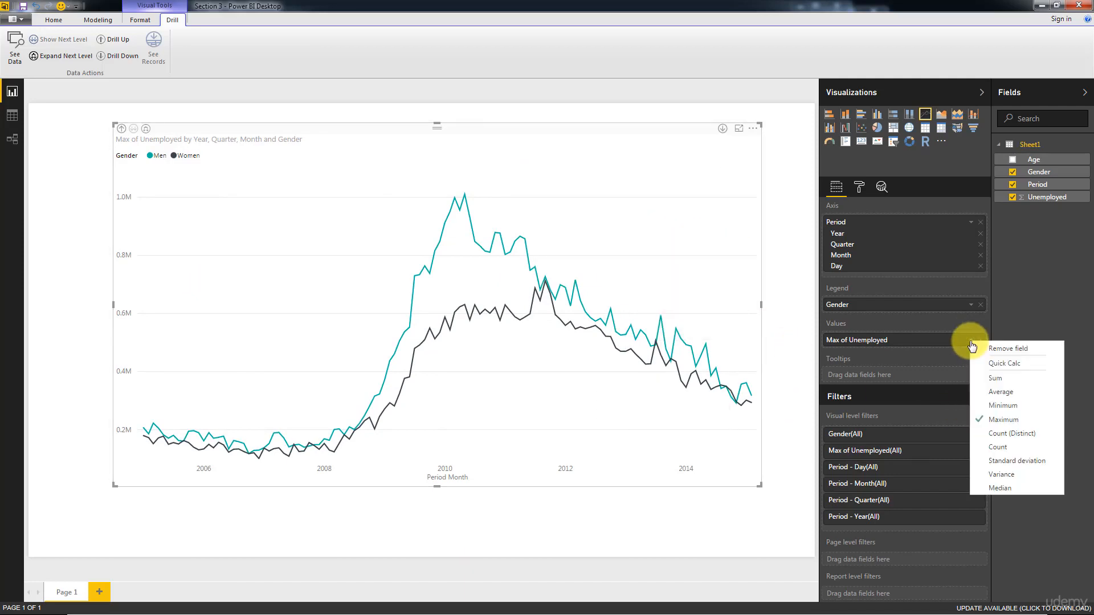
{"action": "mouse_move", "coordinate": [990, 380]}
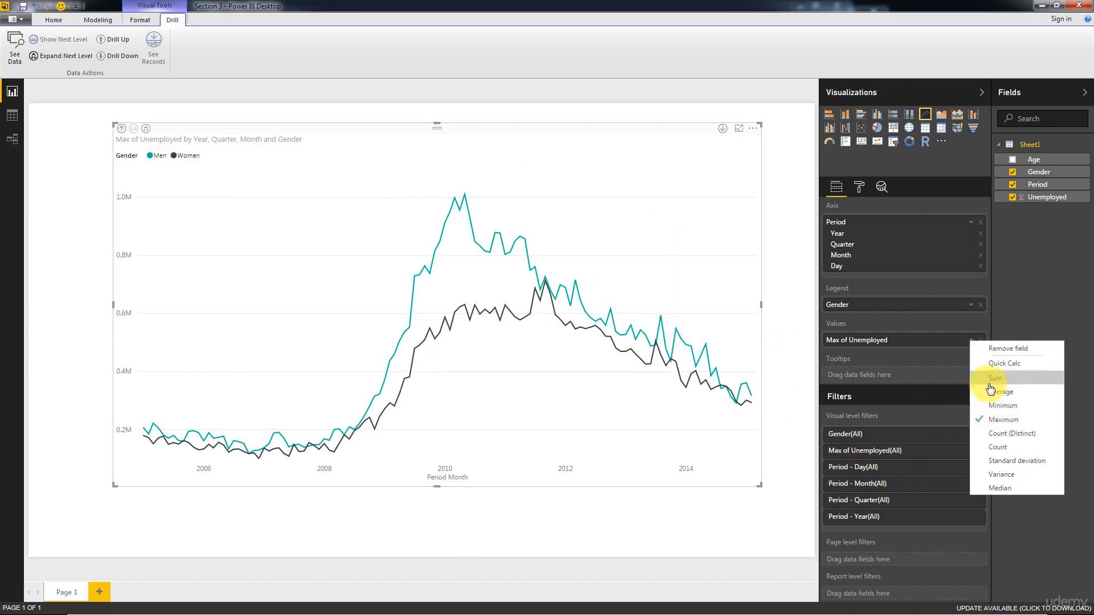
{"action": "left_click", "coordinate": [994, 377]}
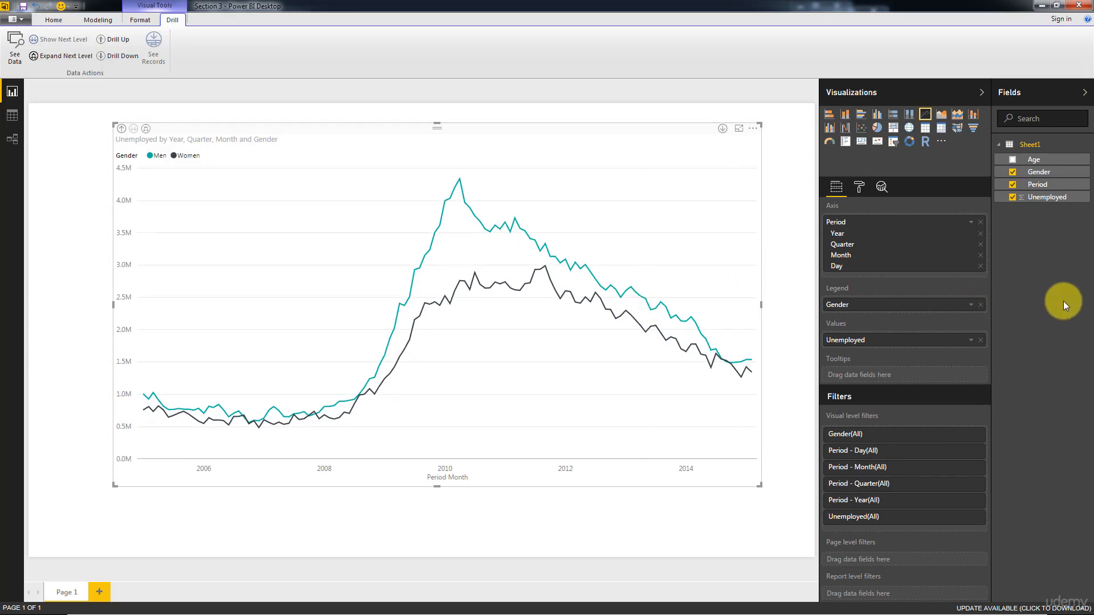
{"action": "mouse_move", "coordinate": [1058, 308]}
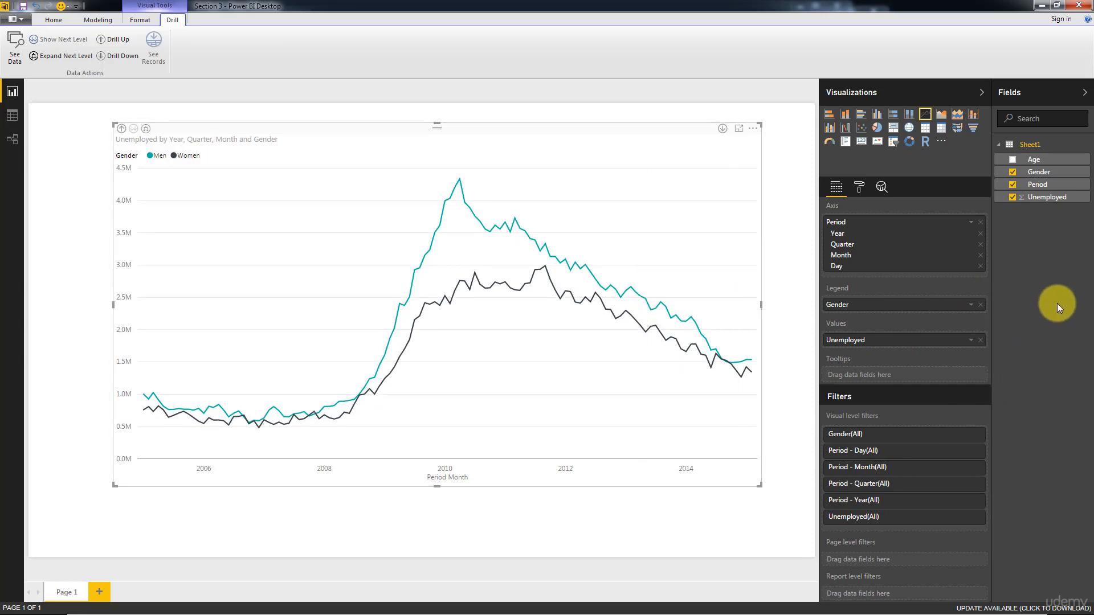